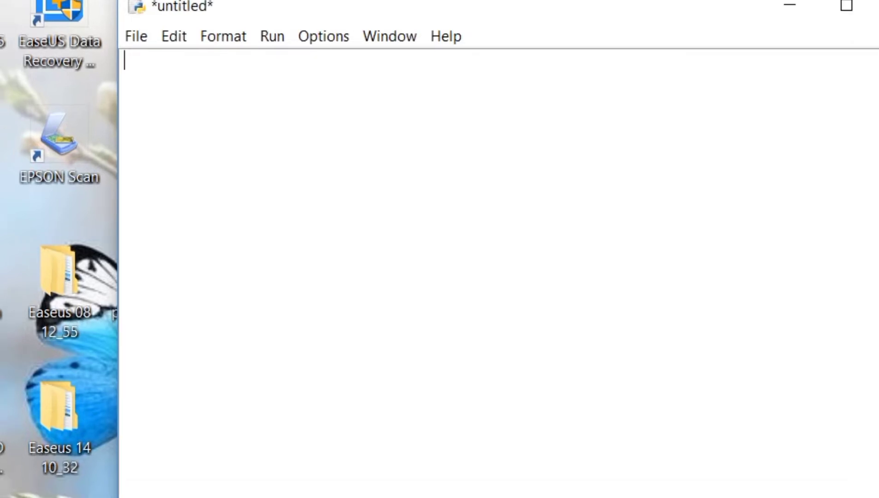
# Write line 1: a = input("Enter the first number: ")
pyautogui.write('a =')
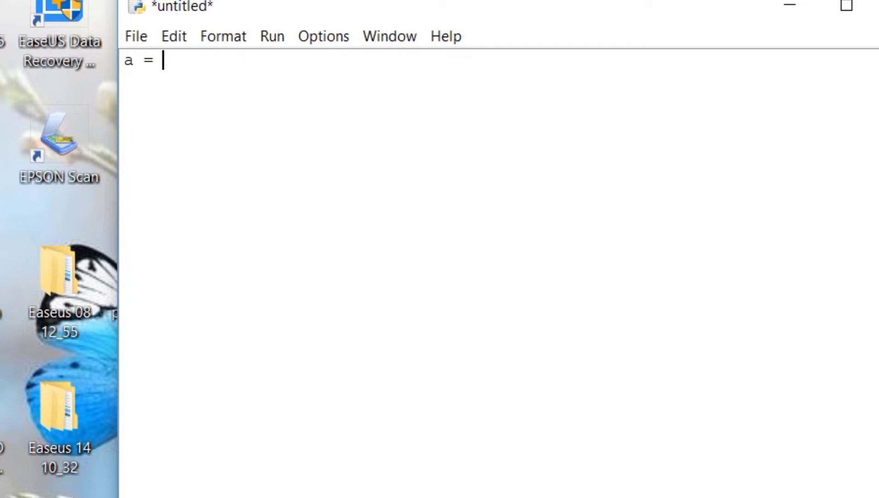
pyautogui.write('inpu')
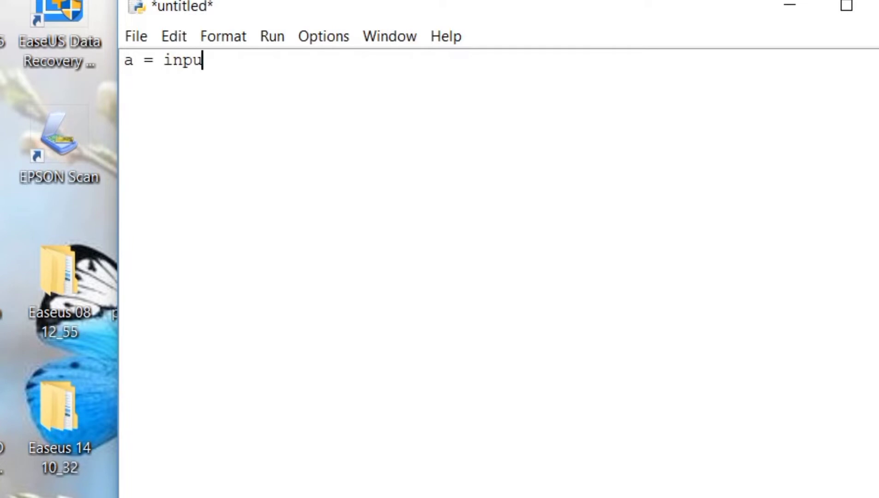
pyautogui.write('t')
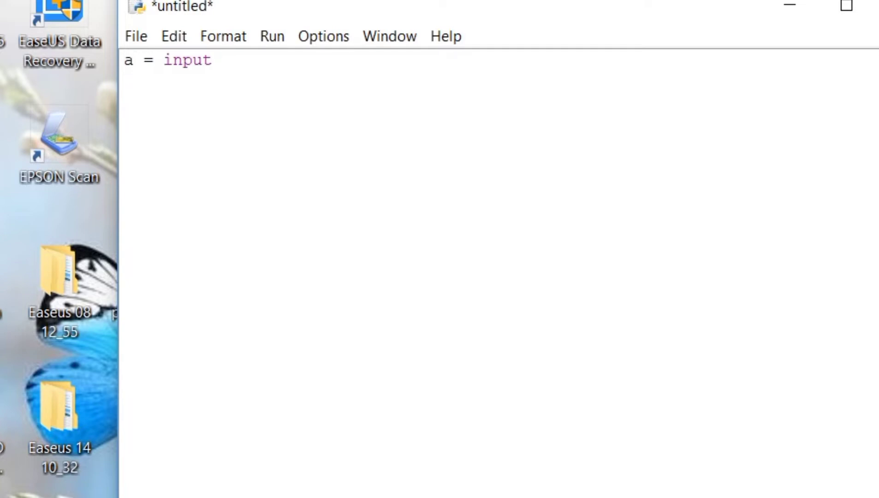
pyautogui.write('(')
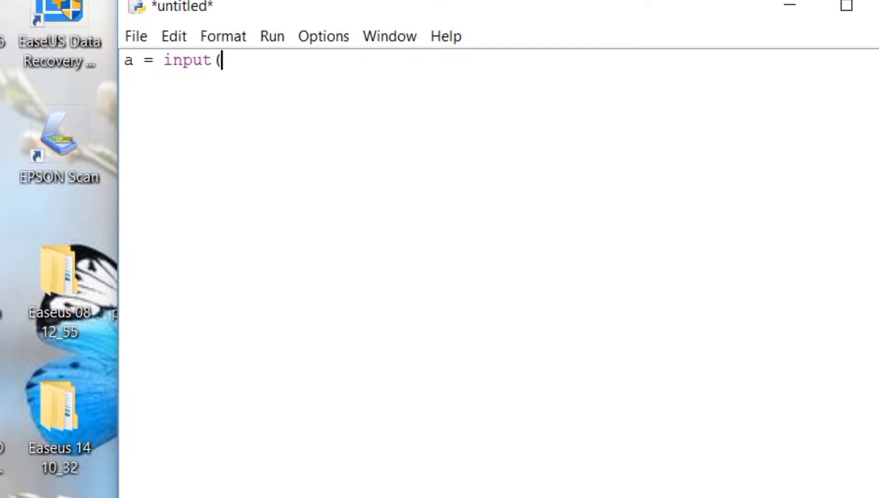
pyautogui.write('"E')
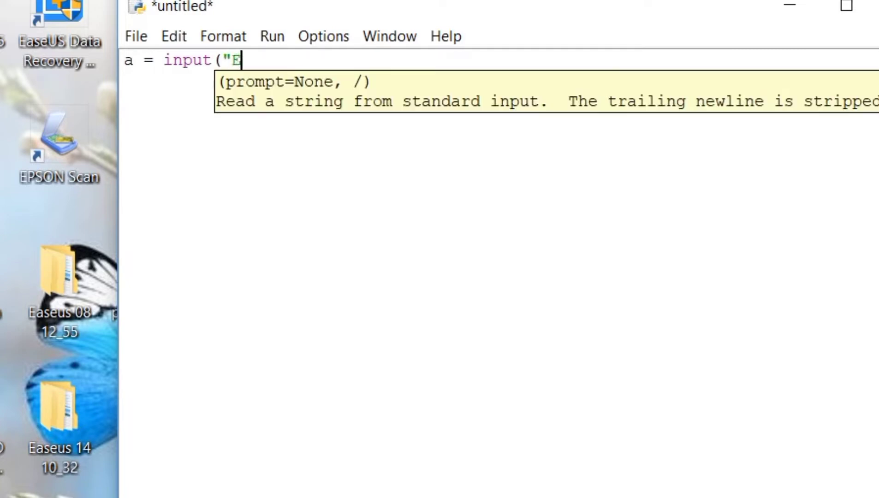
pyautogui.write('nter')
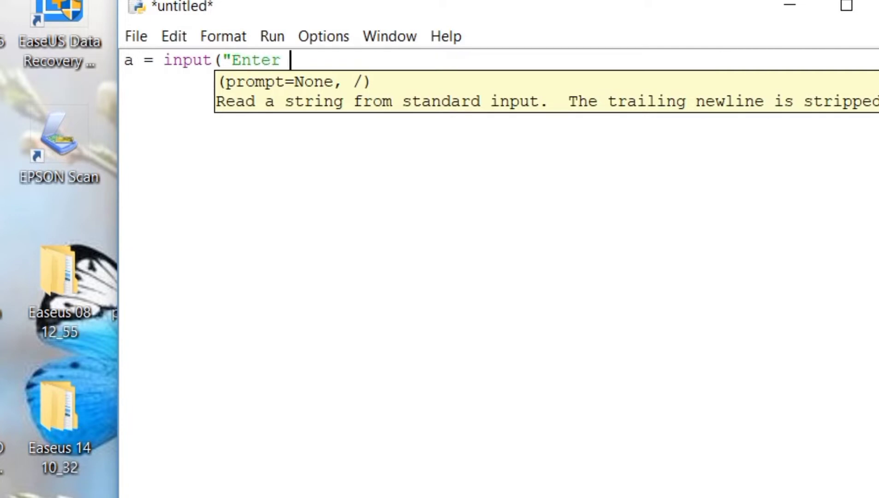
pyautogui.write('the first')
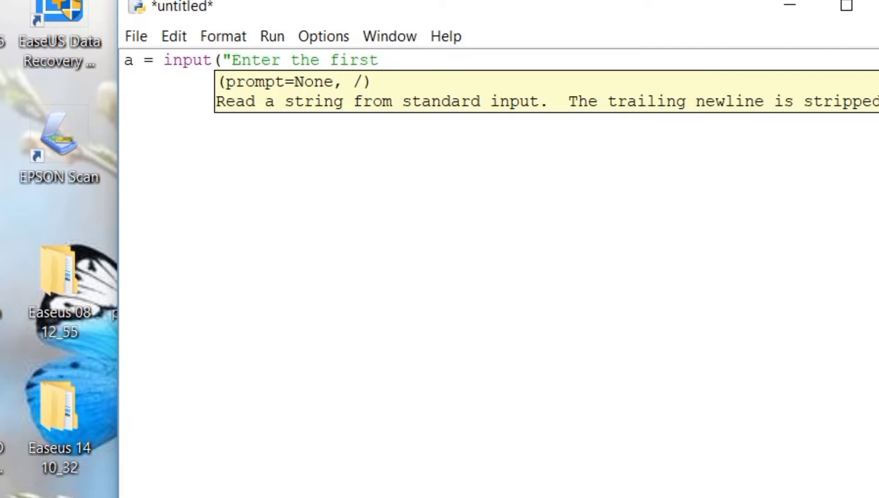
pyautogui.write('number')
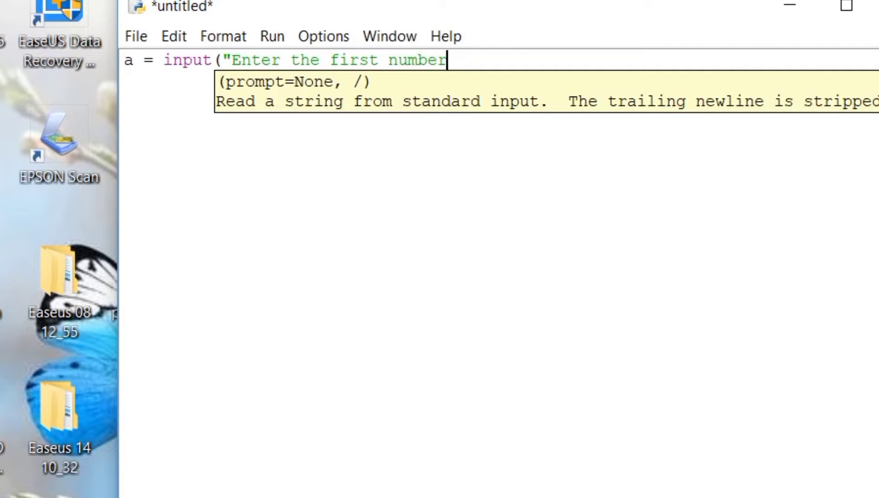
pyautogui.write(': ")')
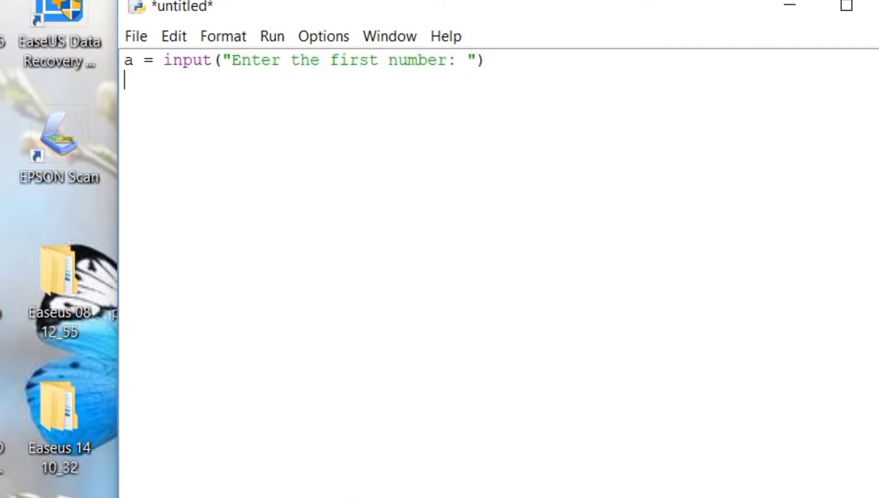
# Write line 2: b = input("Enter the second number: ") and start a new line
pyautogui.write('b')
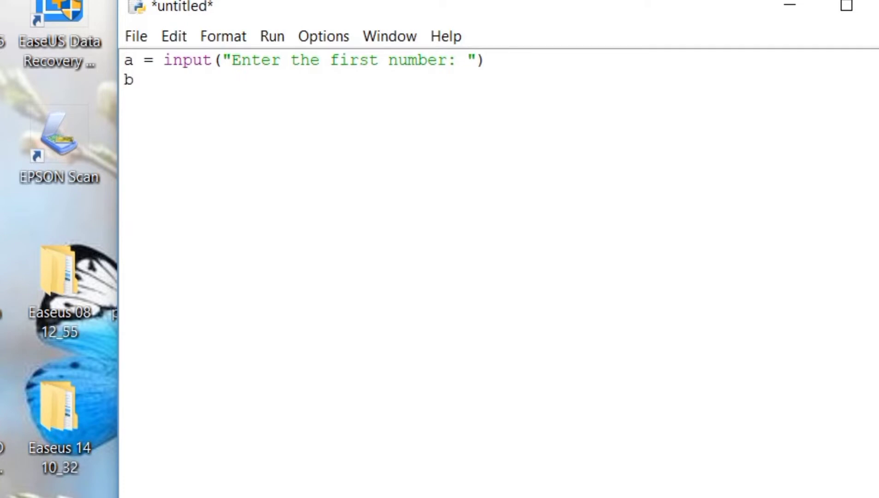
pyautogui.write('=')
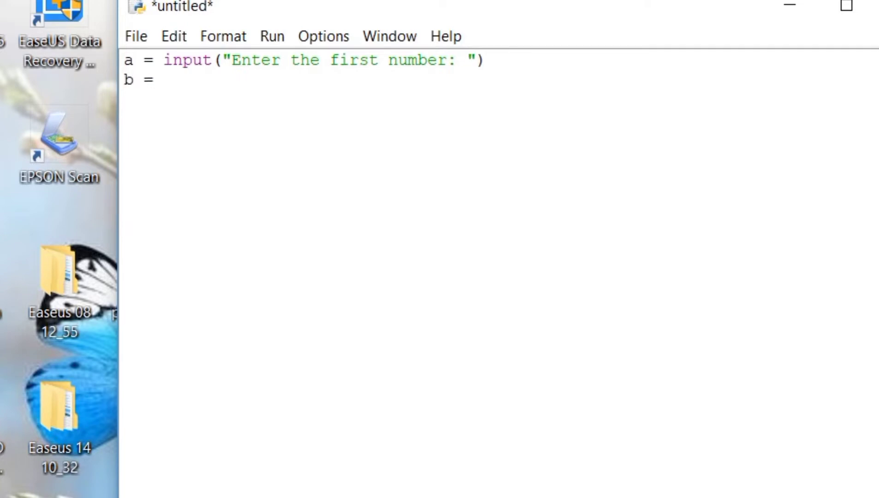
pyautogui.write('input')
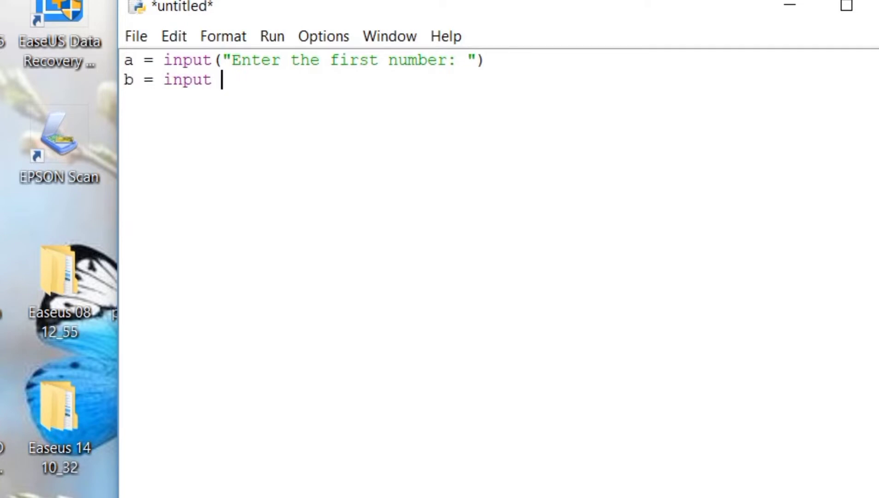
pyautogui.write('("')
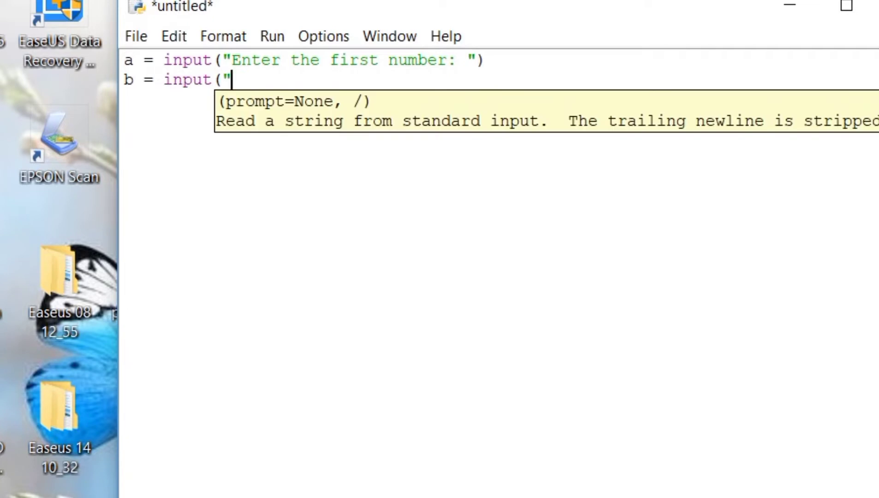
pyautogui.write('Enter')
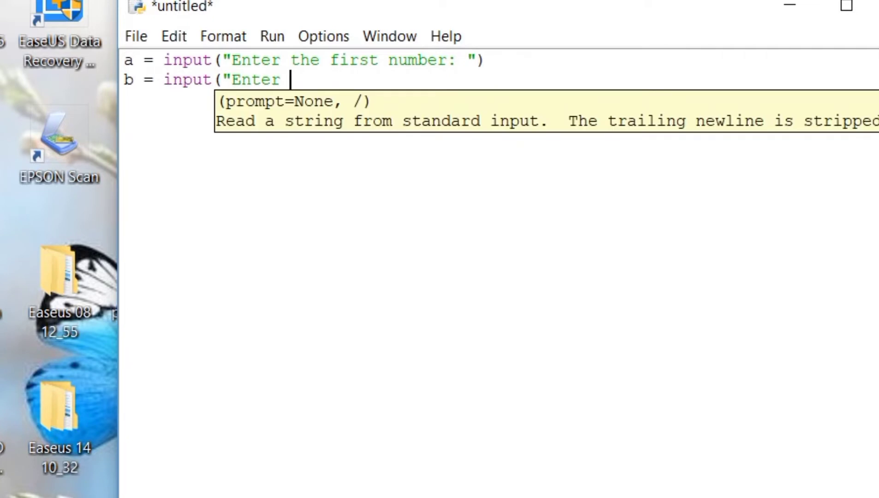
pyautogui.write('the second')
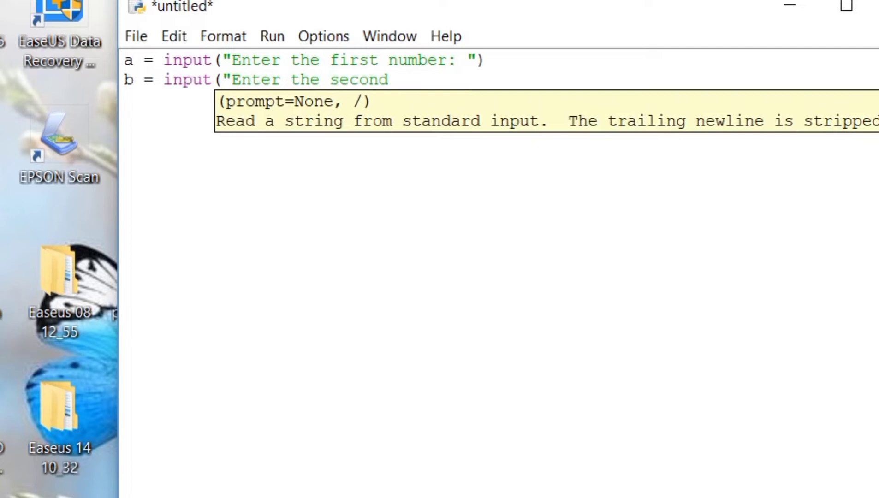
pyautogui.write('number"')
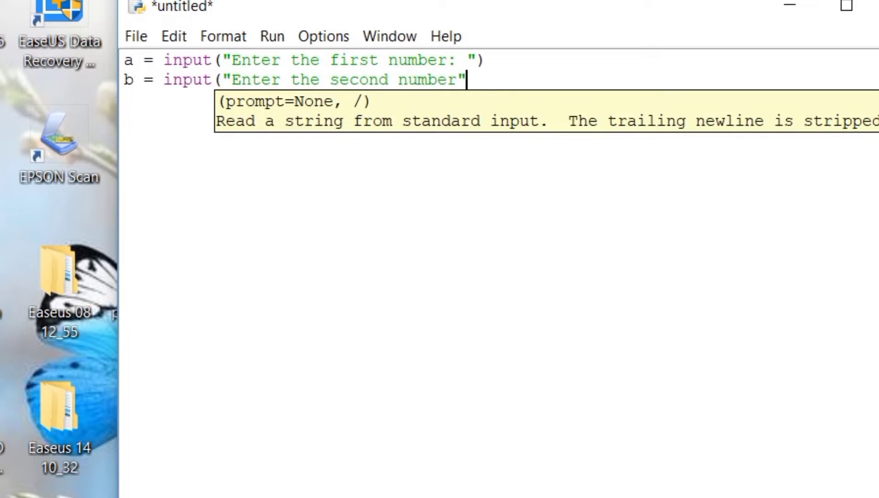
pyautogui.write(':')
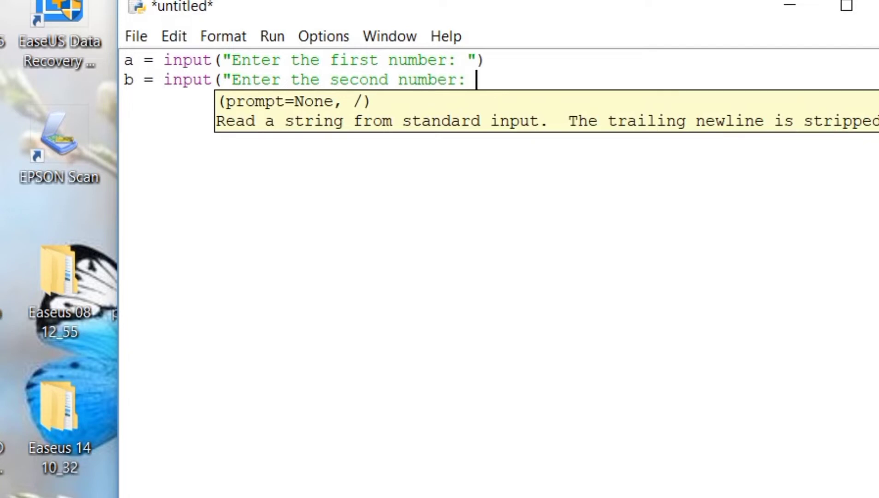
pyautogui.write('")')
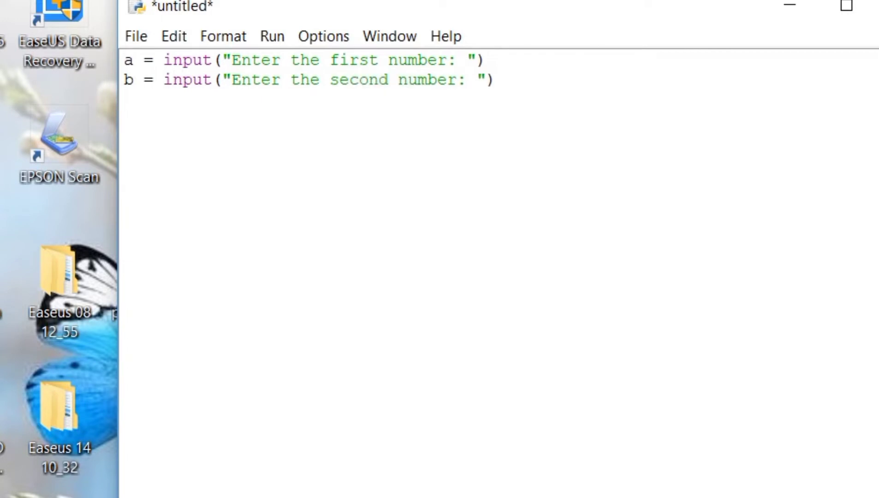
pyautogui.press('enter')
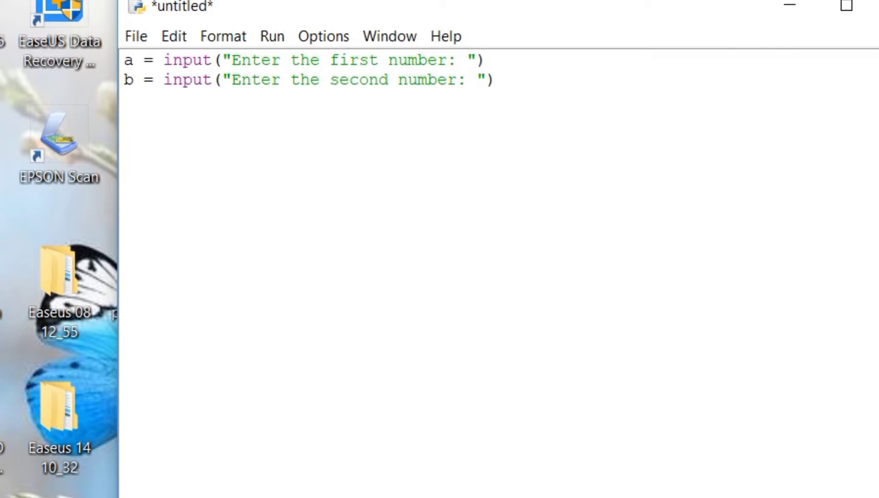
# Add if a == b: printing "The two given numbers are equal.", then dedent
pyautogui.write('if a')
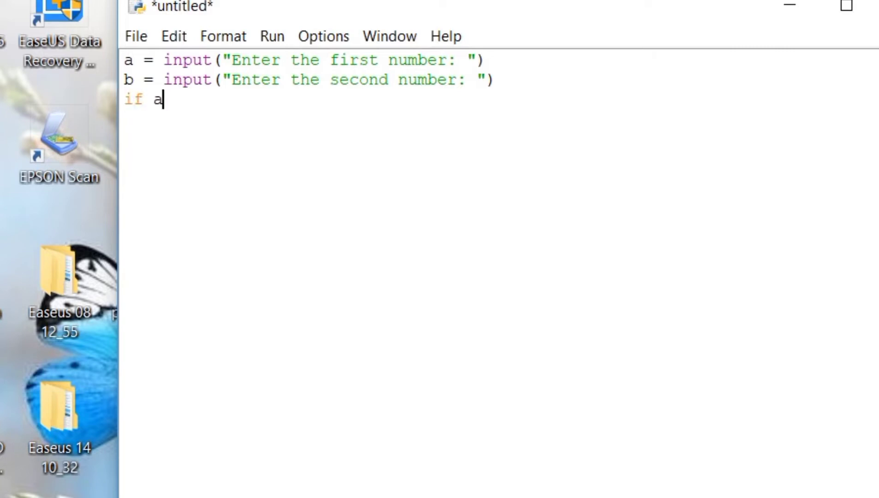
pyautogui.write('==')
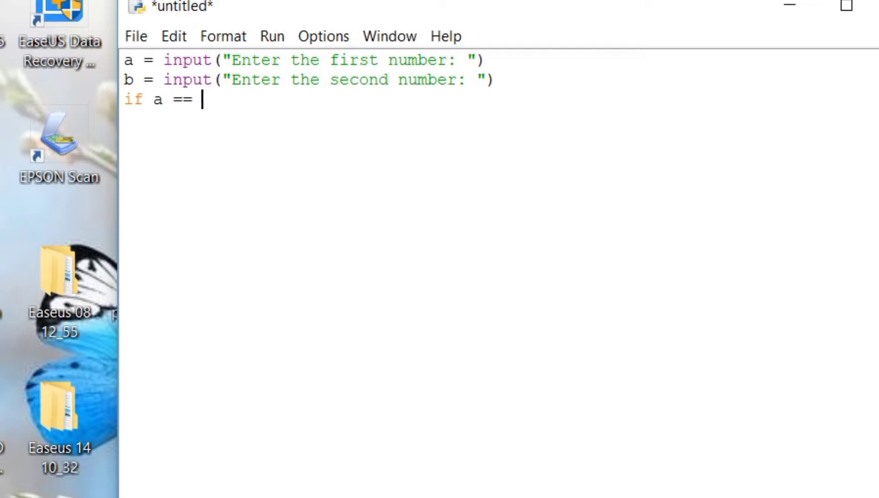
pyautogui.write('b:')
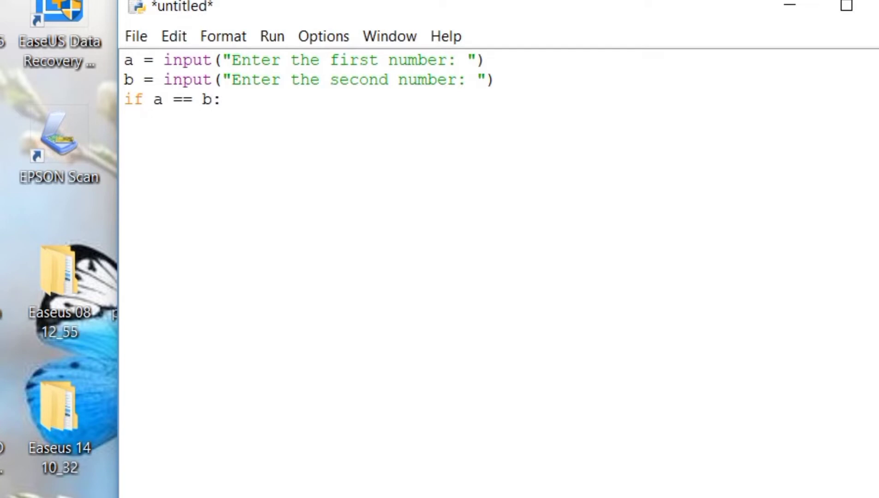
pyautogui.write('print')
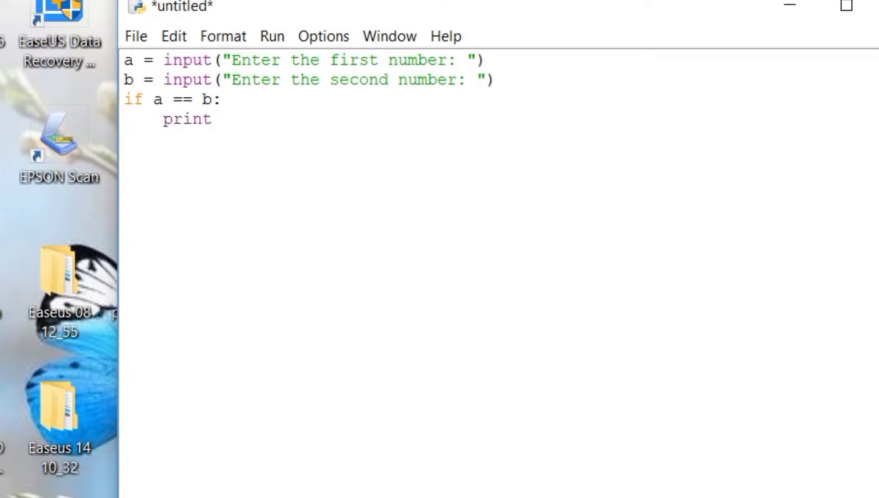
pyautogui.write('(')
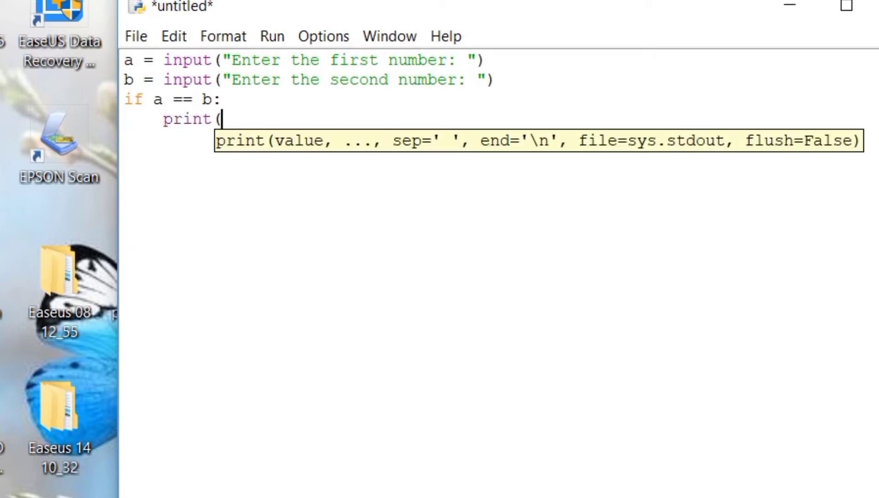
pyautogui.write('"The two')
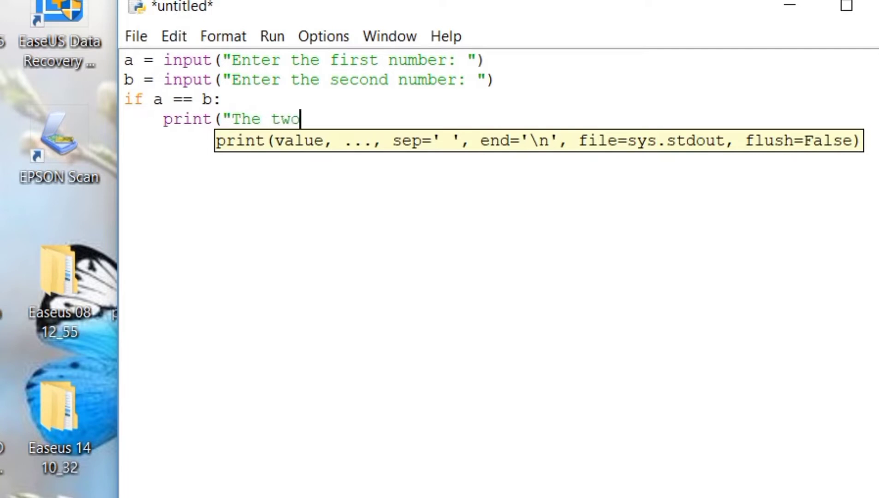
pyautogui.write('given n')
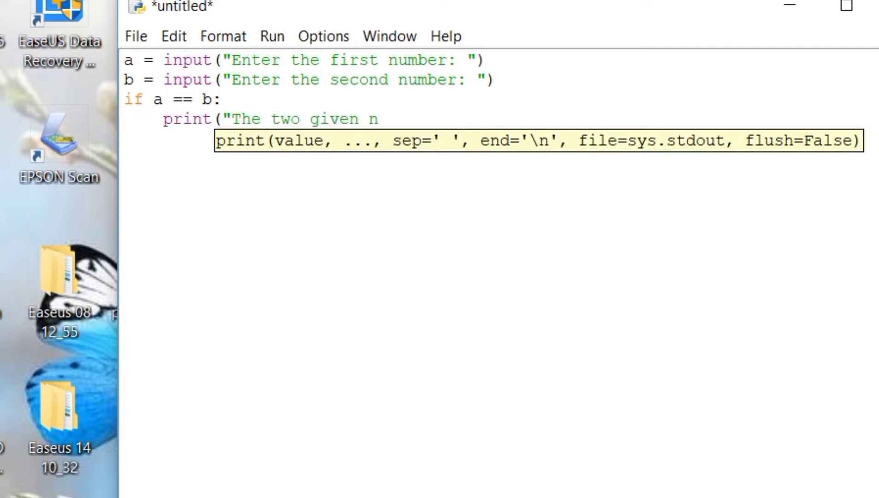
pyautogui.write('umbers are')
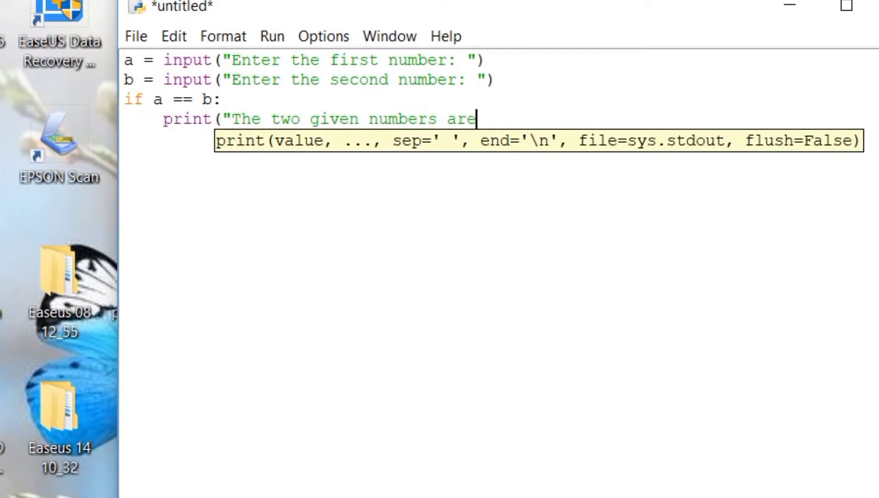
pyautogui.write('equal')
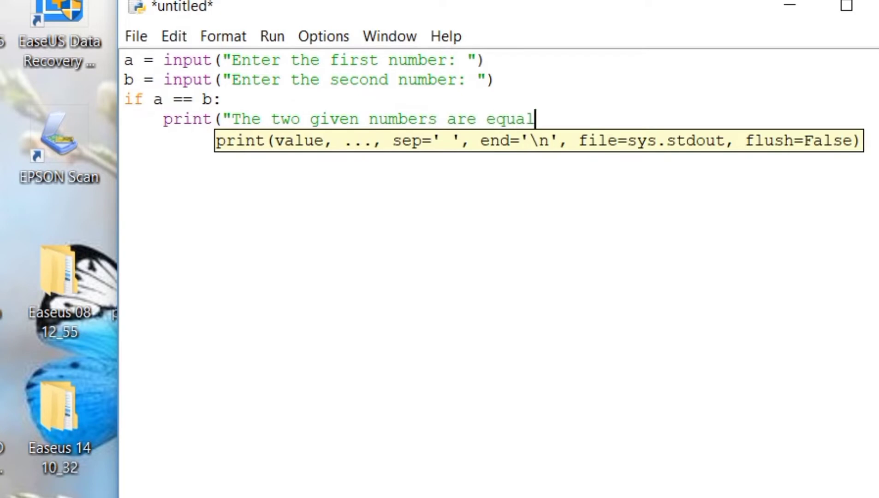
pyautogui.write('."')
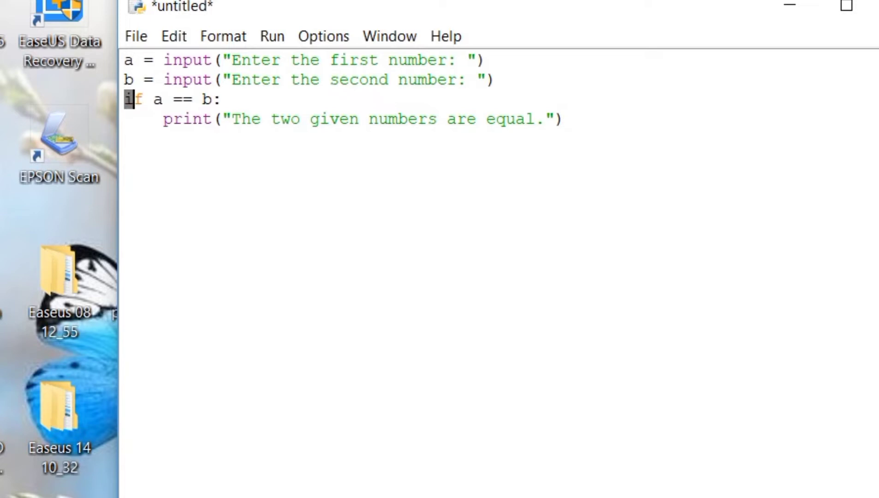
pyautogui.click(565, 119)
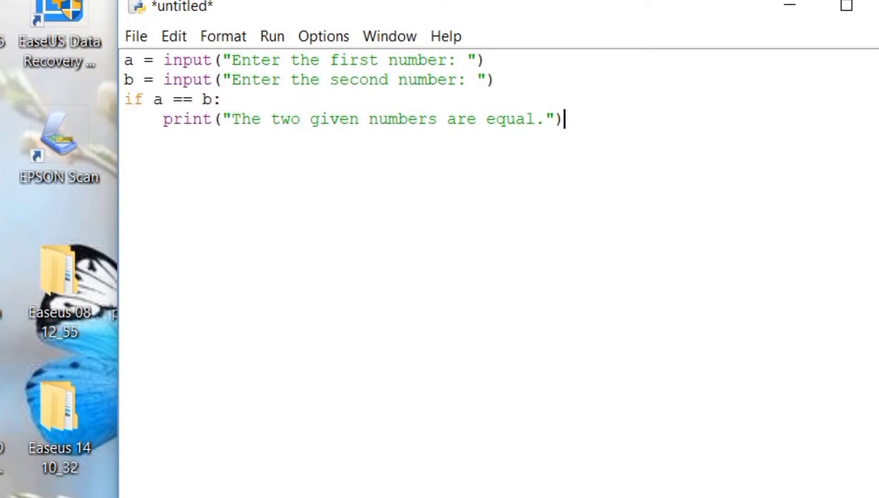
pyautogui.press('enter')
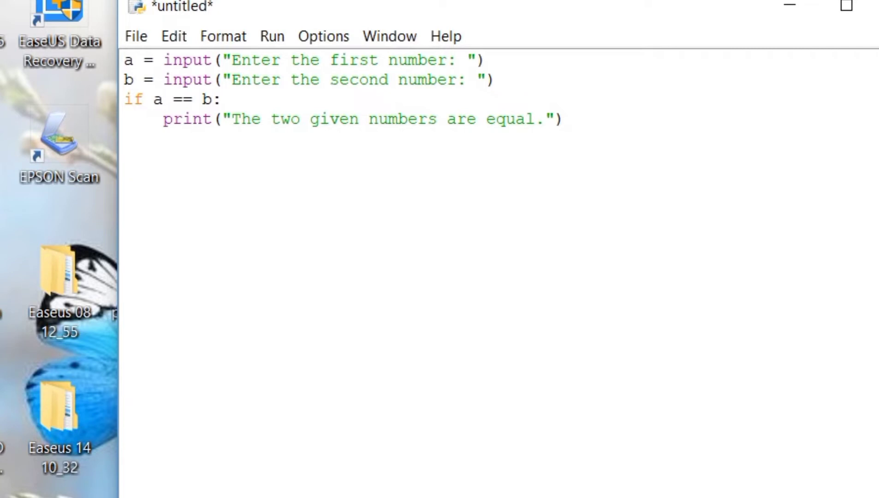
pyautogui.press('Return')
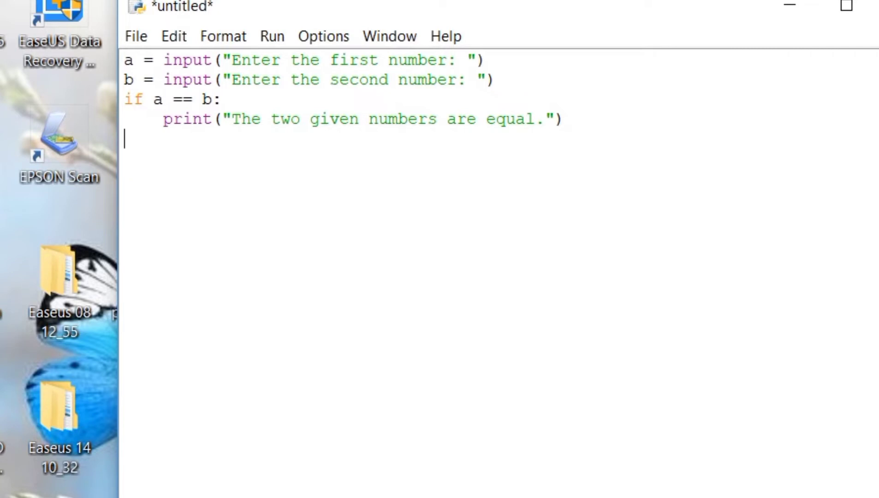
# Add elif a > b: and set greater to "{} is greater than {}."
pyautogui.write('elif a')
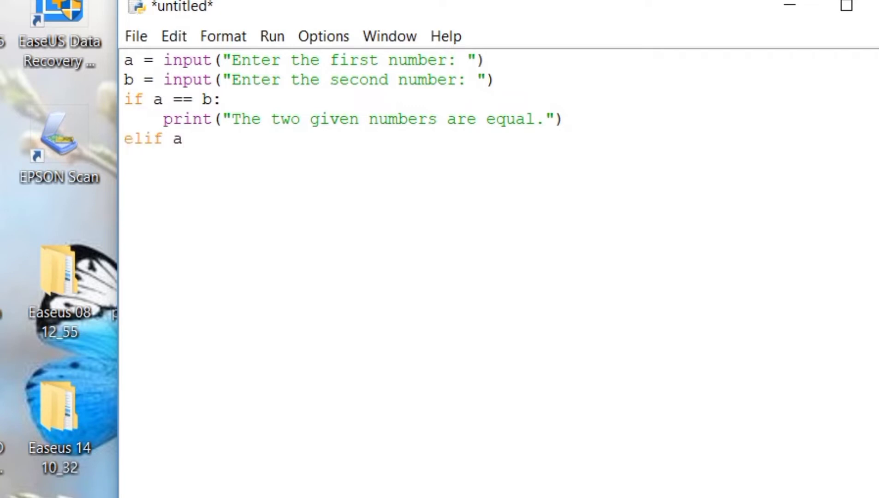
pyautogui.write('>')
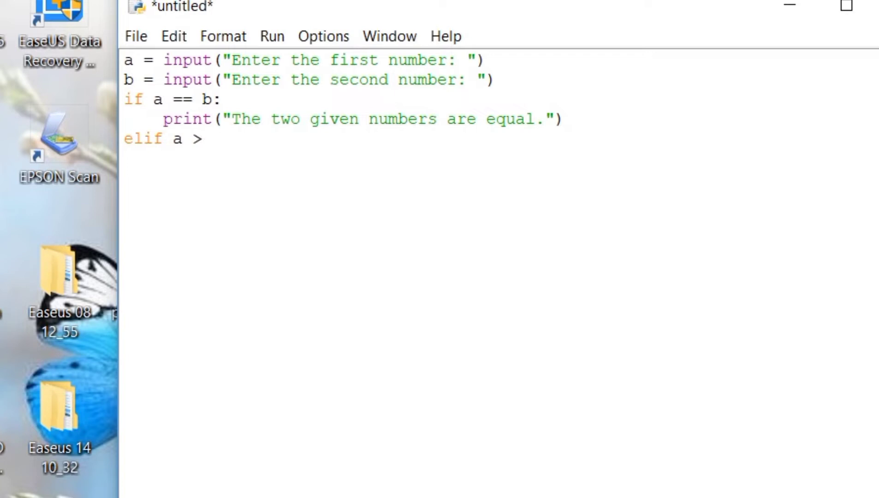
pyautogui.write('b')
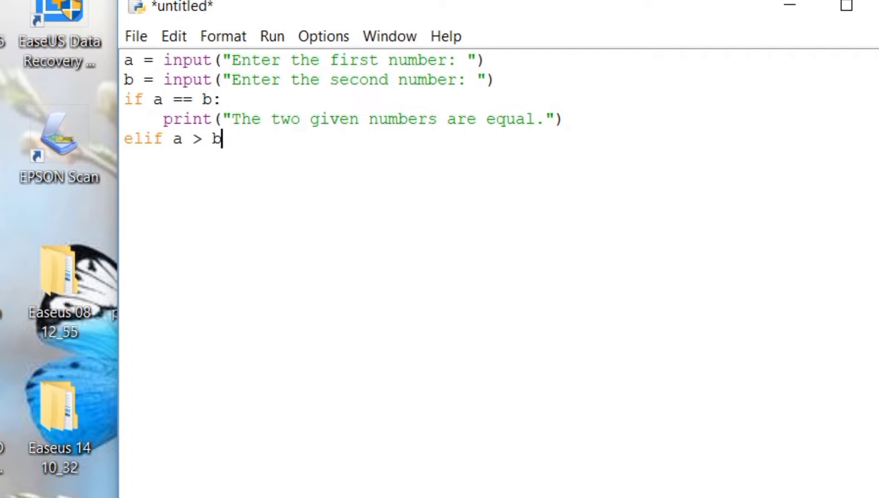
pyautogui.write(':')
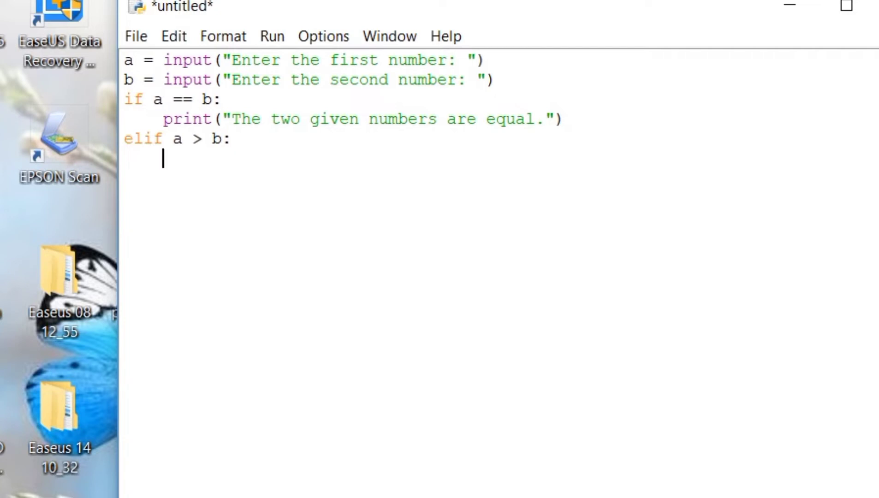
pyautogui.write('greater')
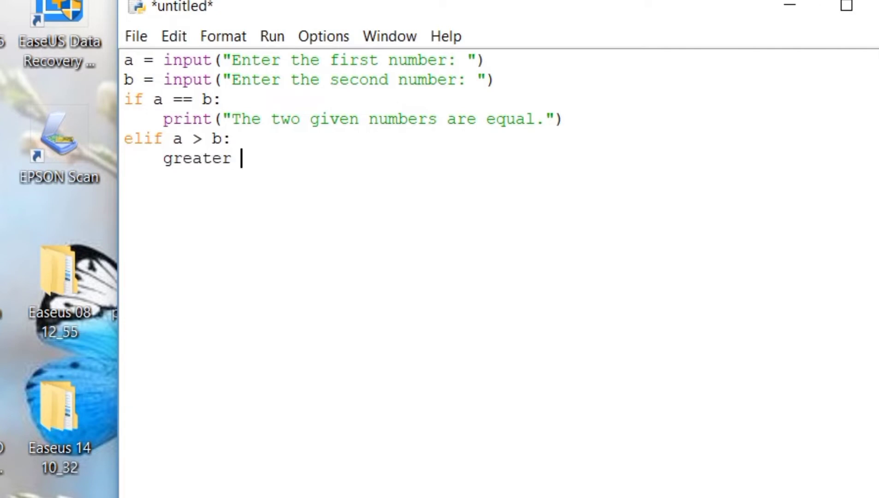
pyautogui.write('=')
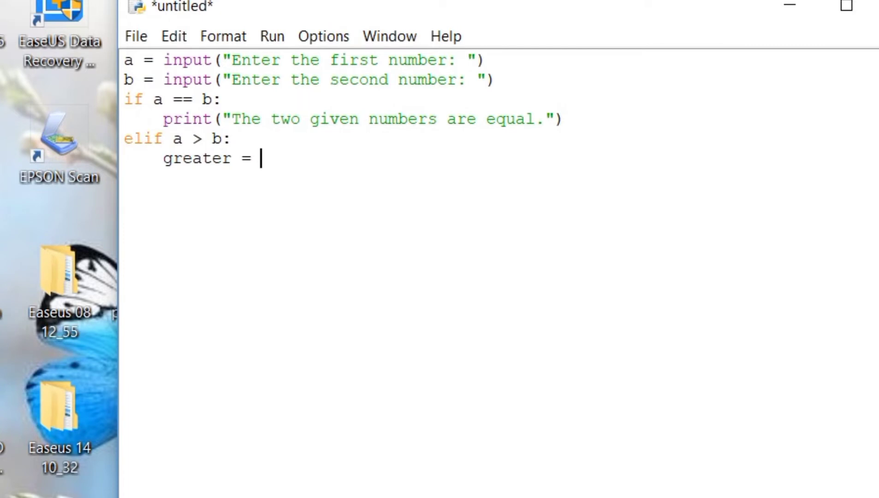
pyautogui.write('(')
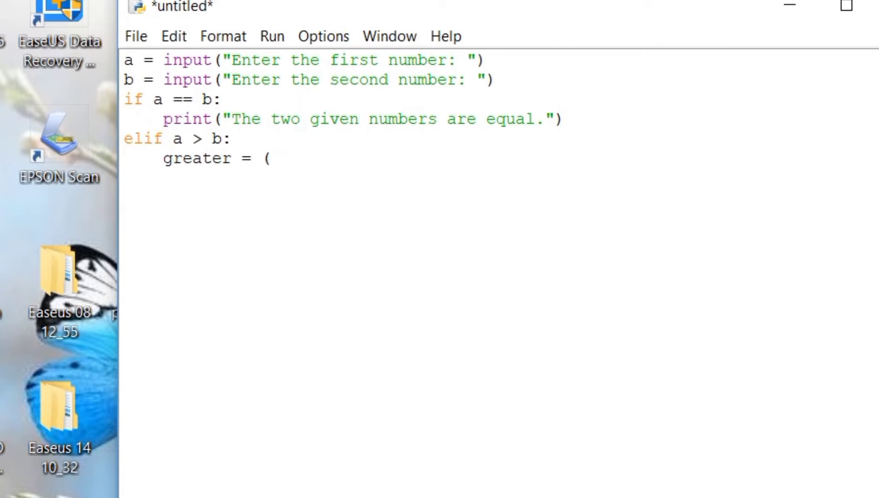
pyautogui.write('"')
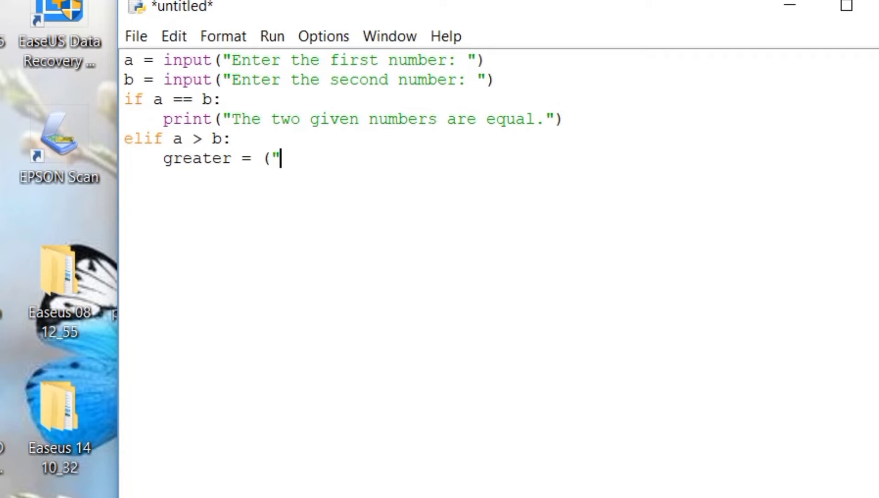
pyautogui.write('{}')
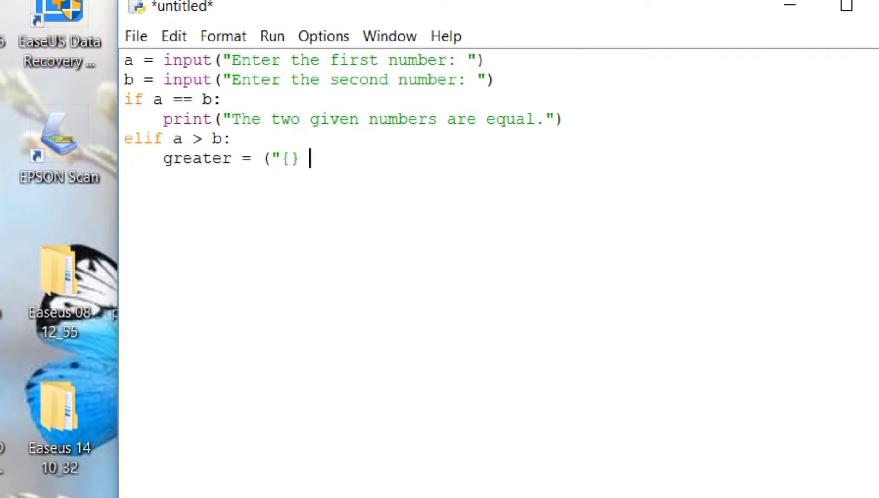
pyautogui.write('is great')
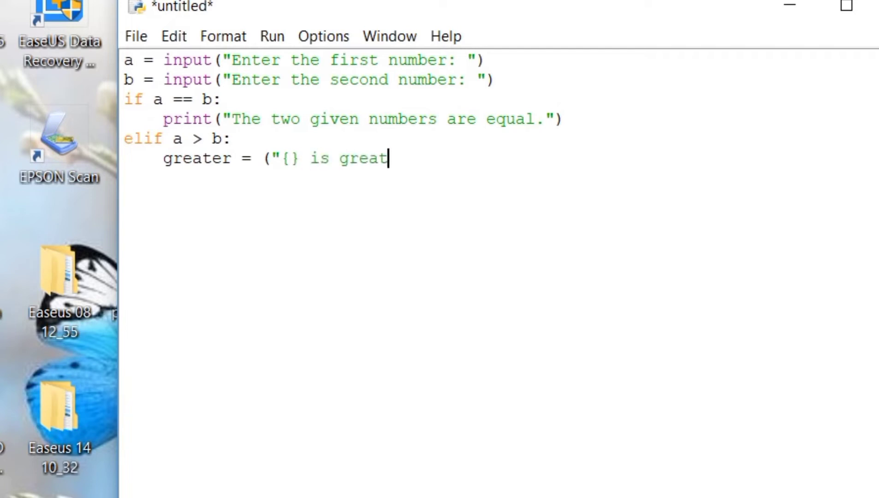
pyautogui.write('er than')
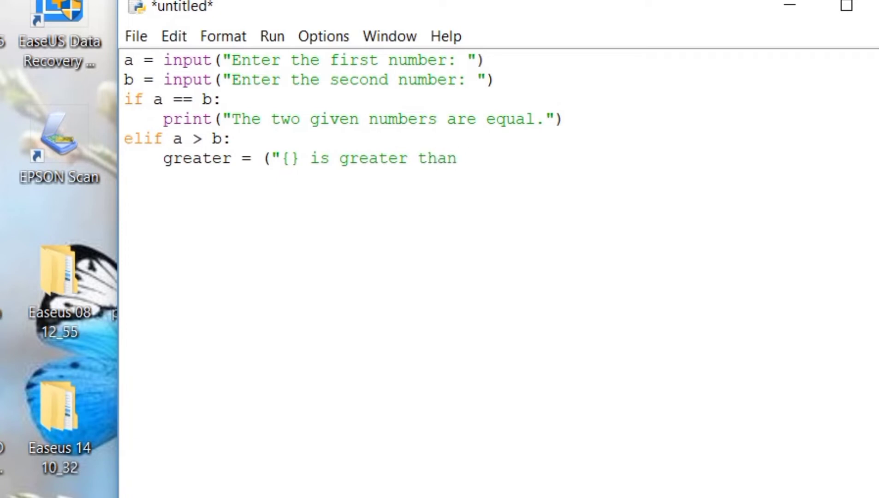
pyautogui.write('{')
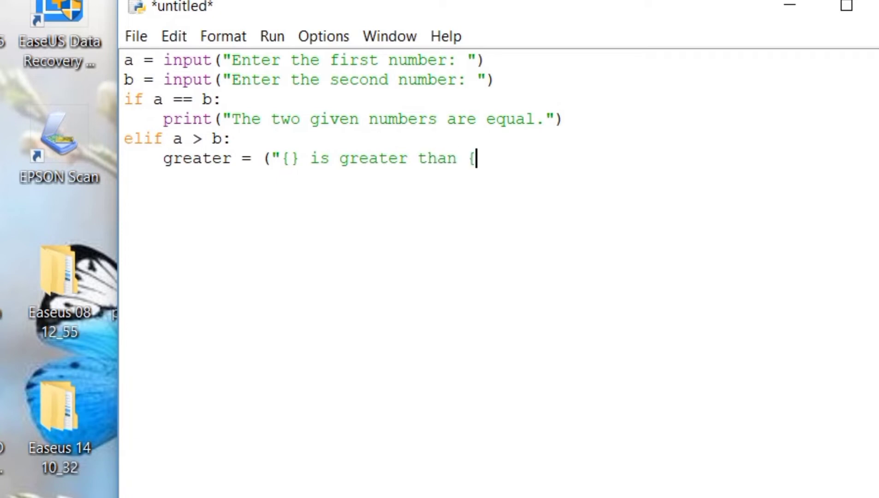
pyautogui.write('}')
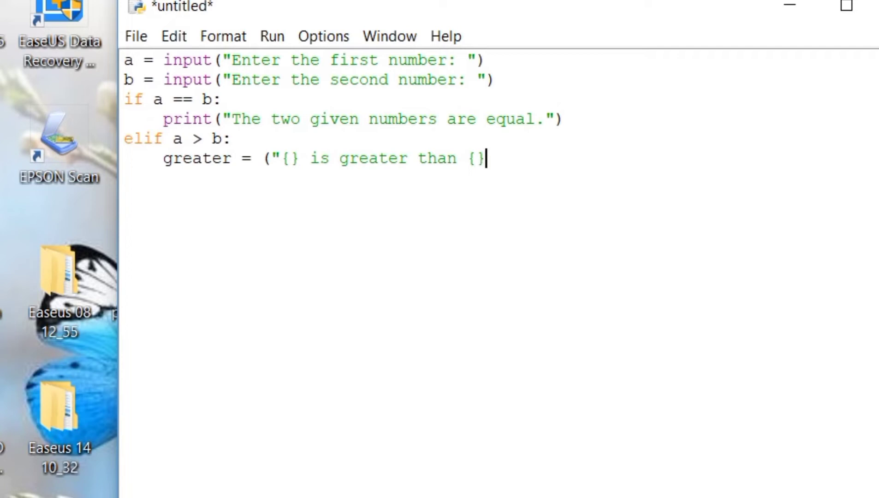
pyautogui.write('.')
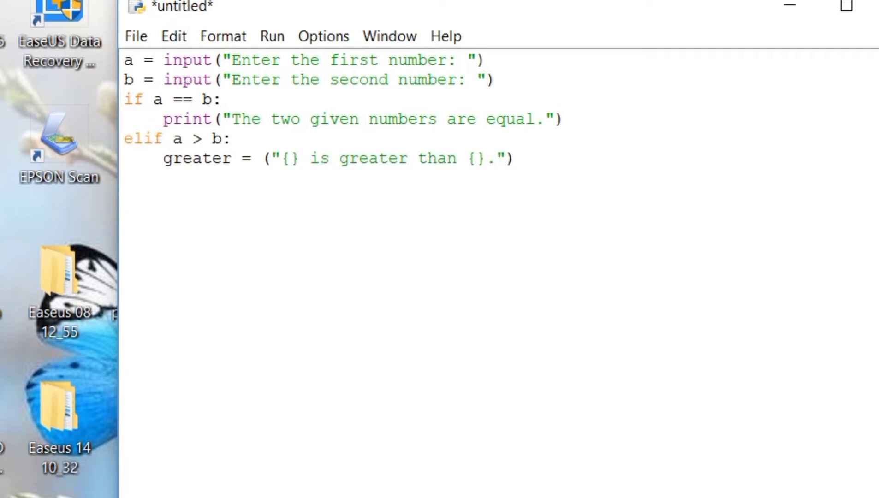
# Print greater.format(a, b) inside the elif branch
pyautogui.write('pr')
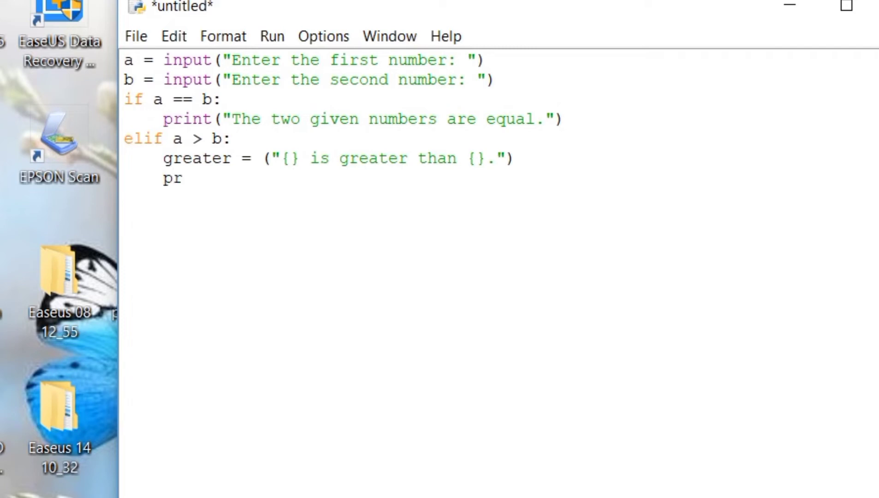
pyautogui.write('int')
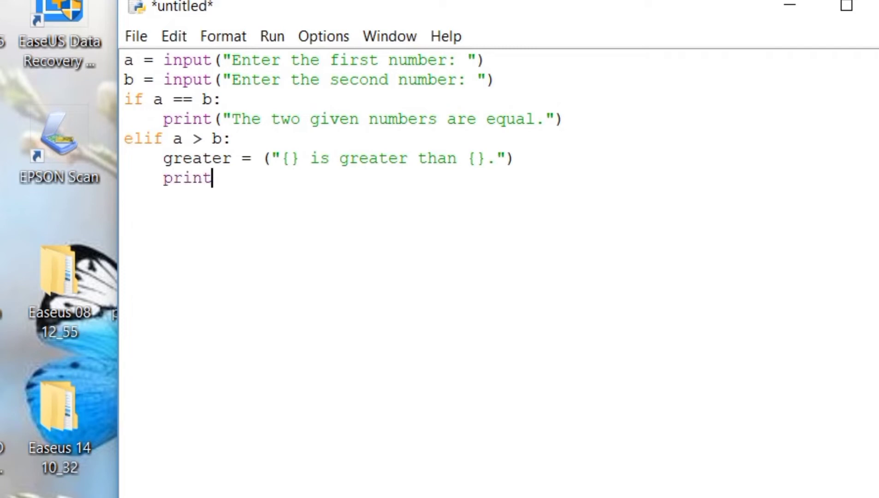
pyautogui.write('(')
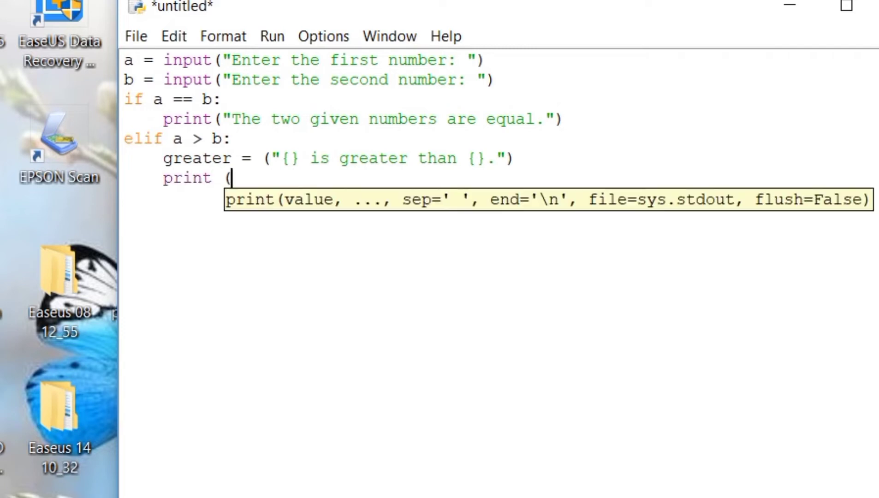
pyautogui.write('greater')
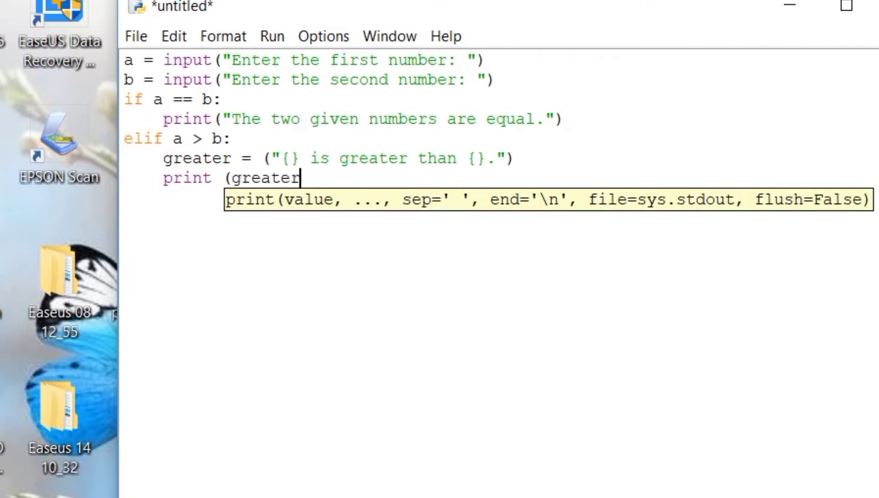
pyautogui.write('.forma')
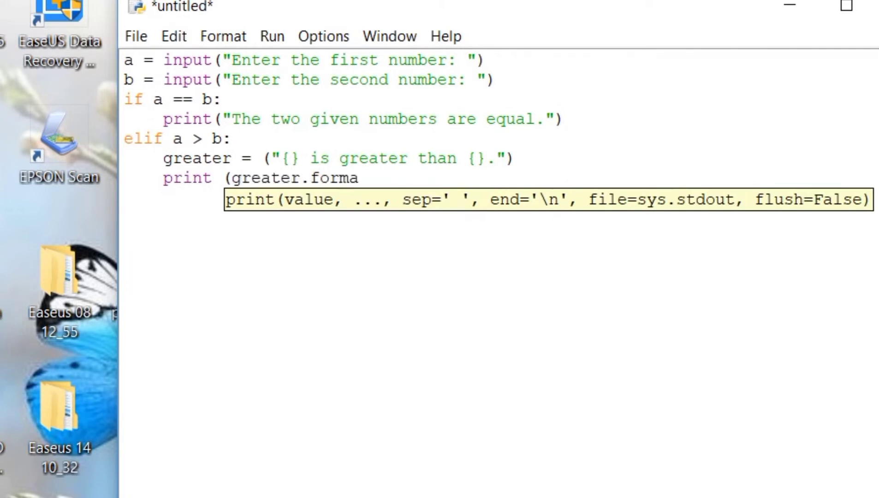
pyautogui.write('t')
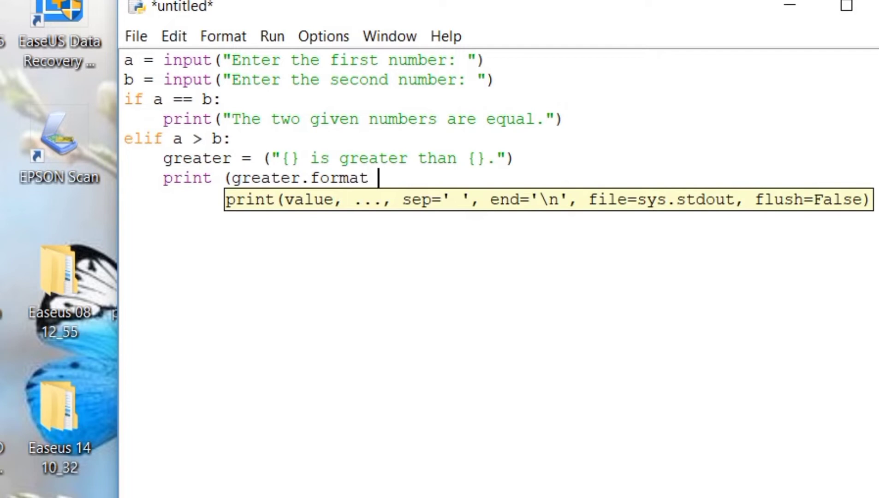
pyautogui.write('(a,')
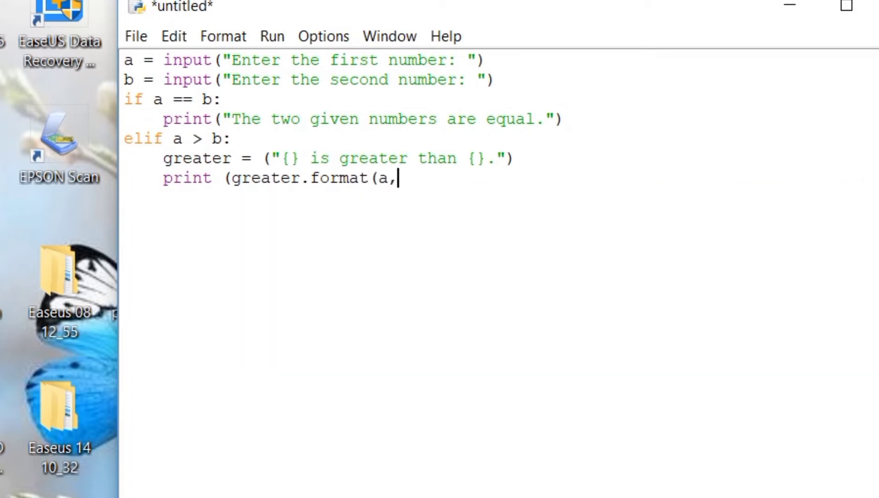
pyautogui.write('b')
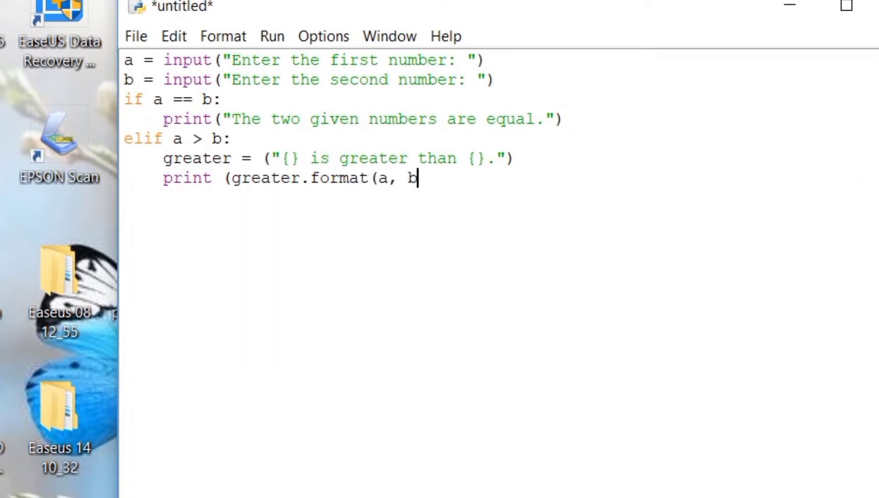
pyautogui.write(')')
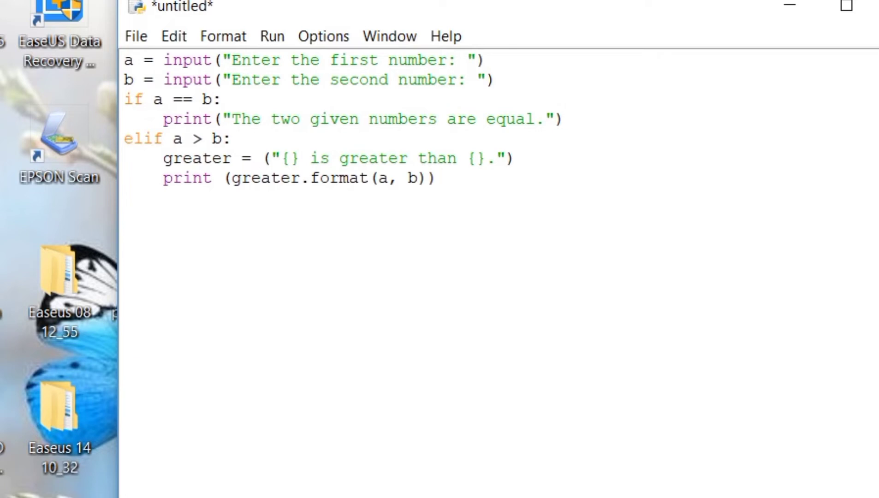
pyautogui.click(133, 99)
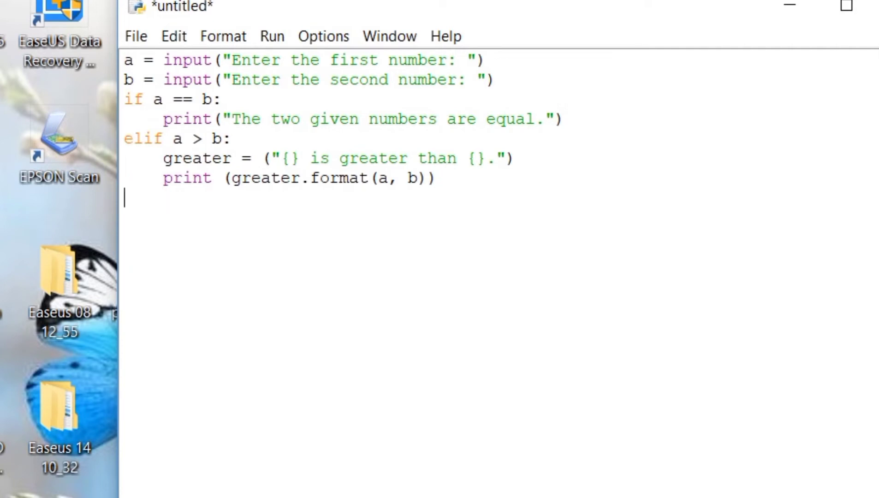
# Add else: and set lesser to "{} is smaller than {}."
pyautogui.write('else')
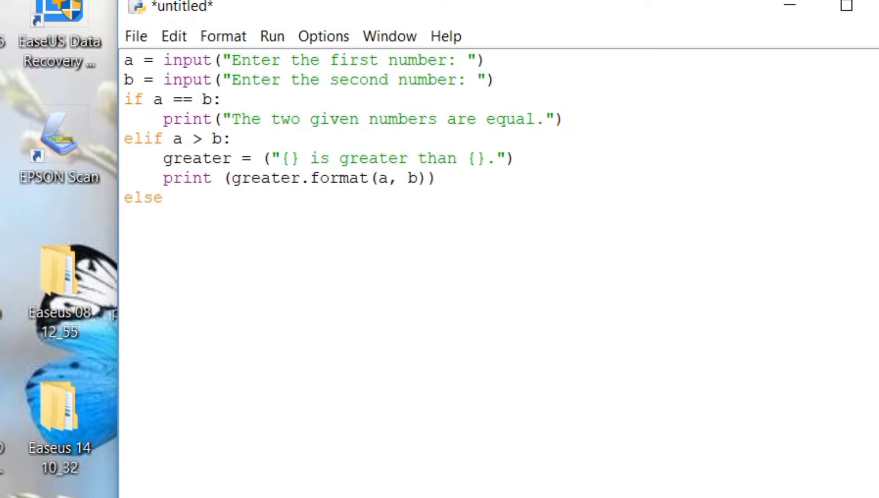
pyautogui.write(':')
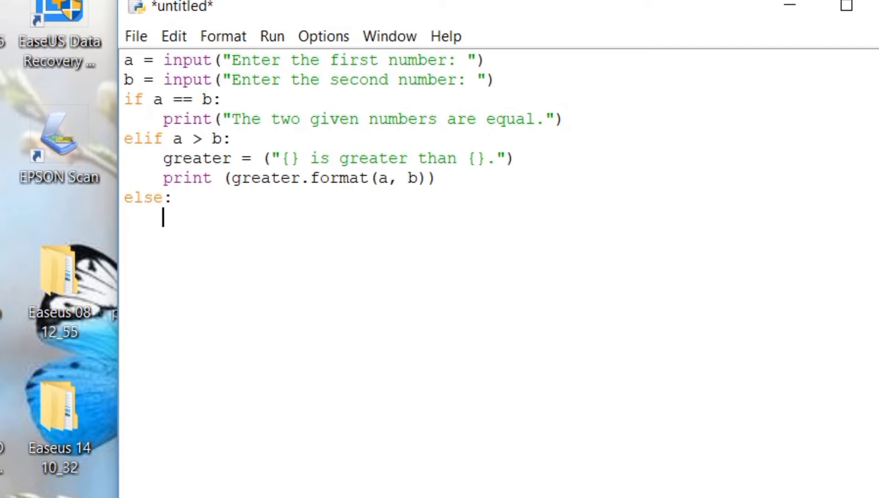
pyautogui.write('lesser')
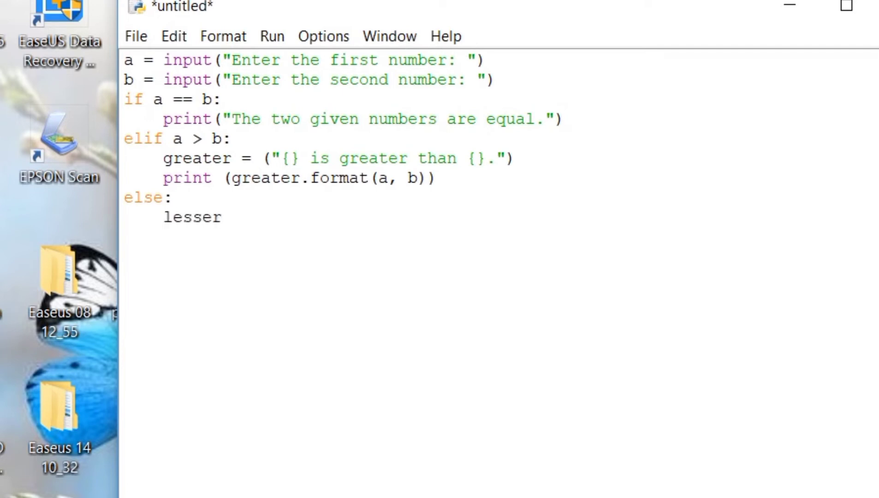
pyautogui.write('=')
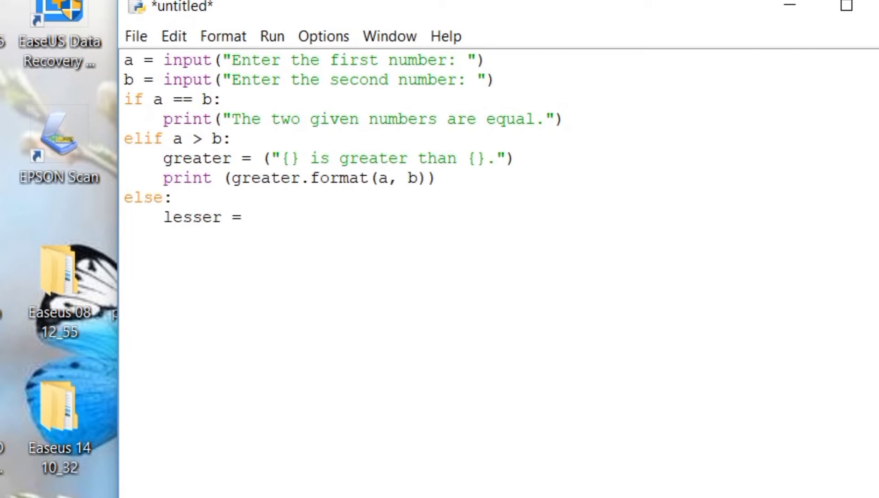
pyautogui.write('(')
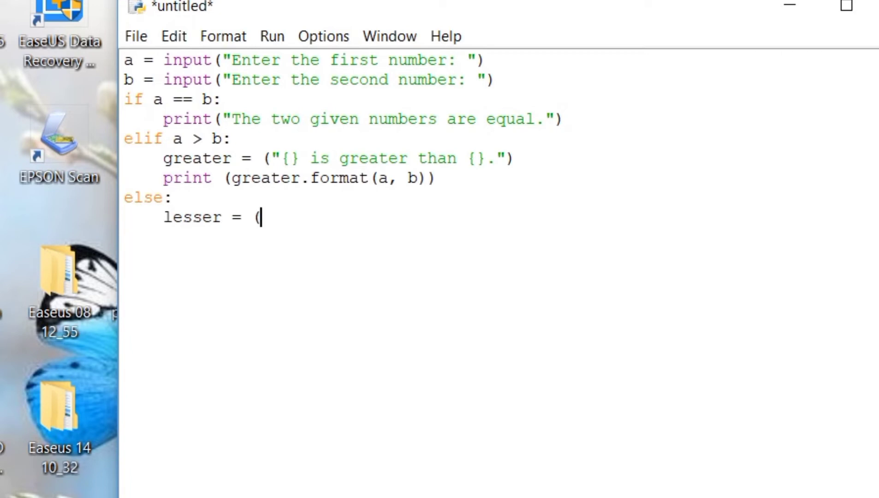
pyautogui.write('"')
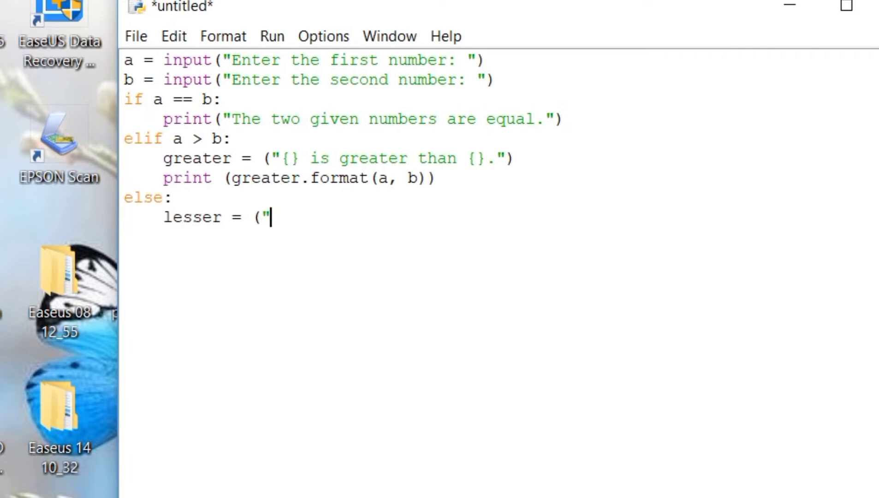
pyautogui.write('{}')
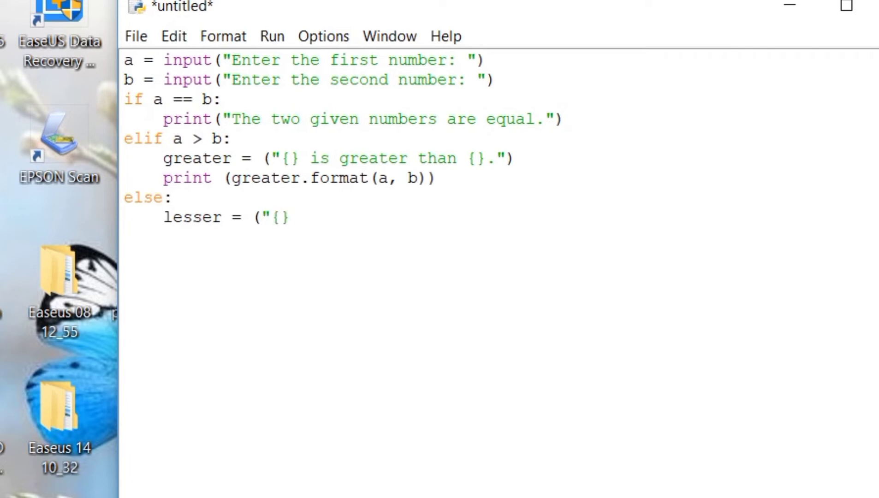
pyautogui.write('is smallere')
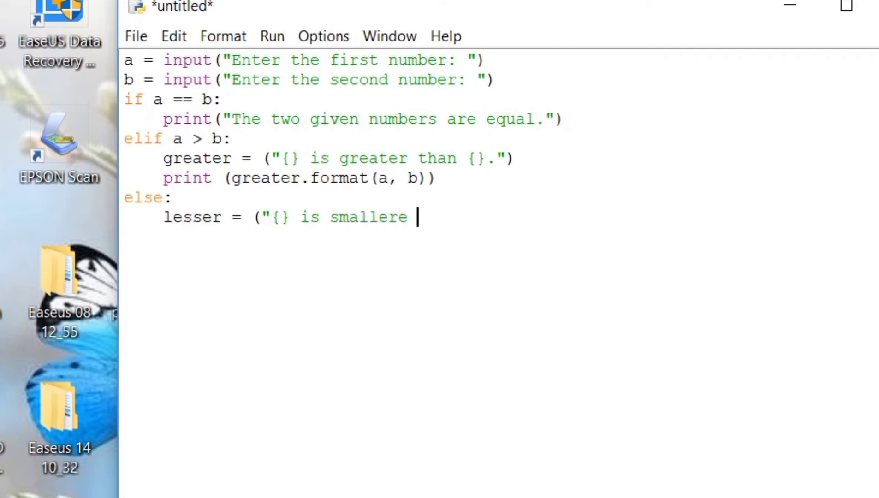
pyautogui.write('than')
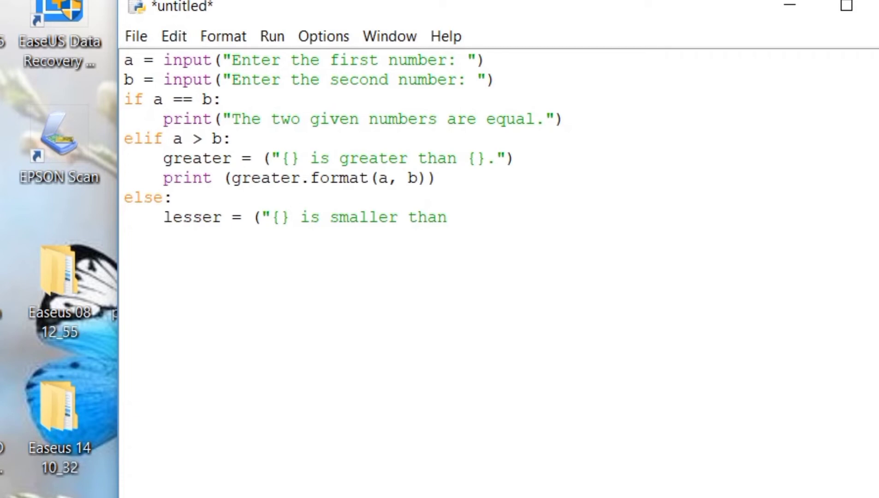
pyautogui.write('{}>')
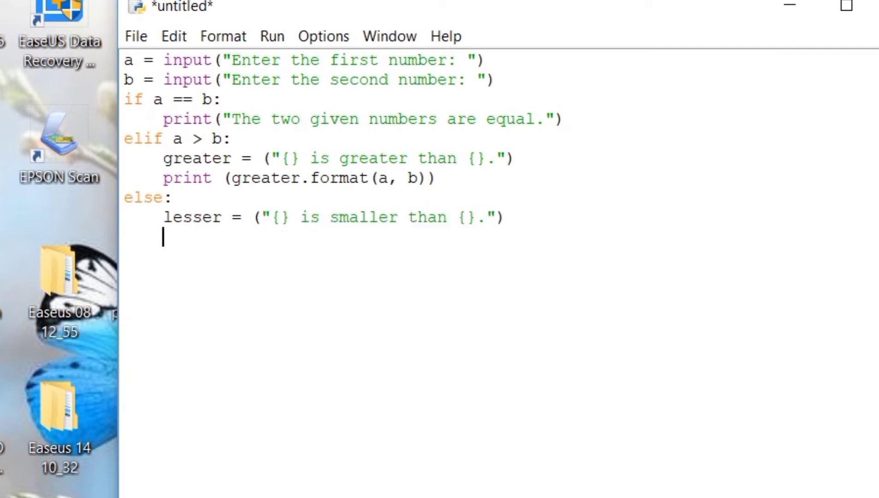
# Print lesser.format(a, b) inside the else branch
pyautogui.write('print')
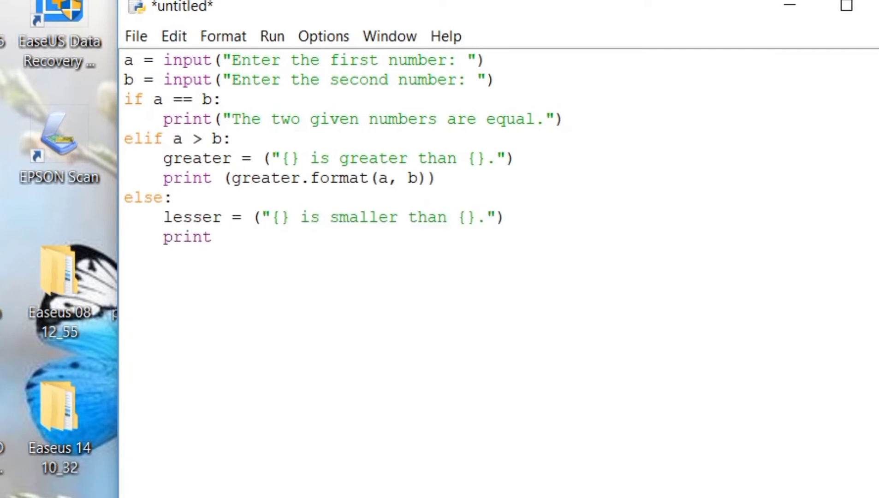
pyautogui.write('(')
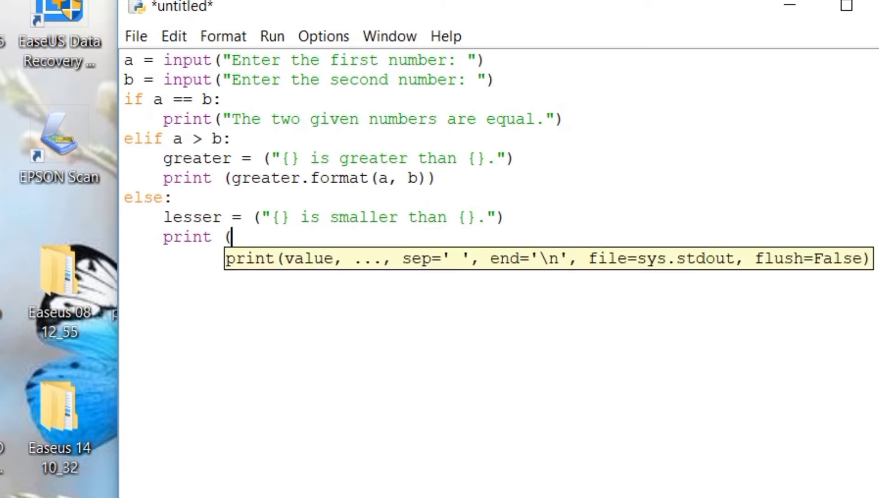
pyautogui.write('lesser')
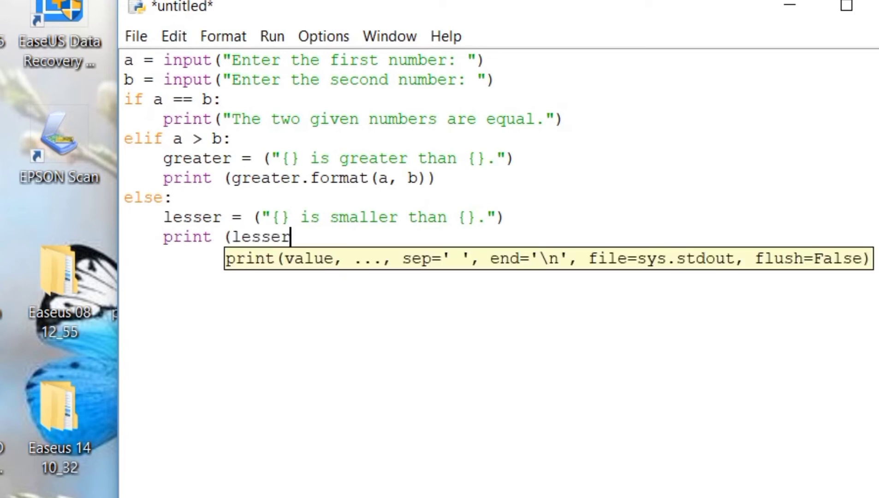
pyautogui.write('.format (')
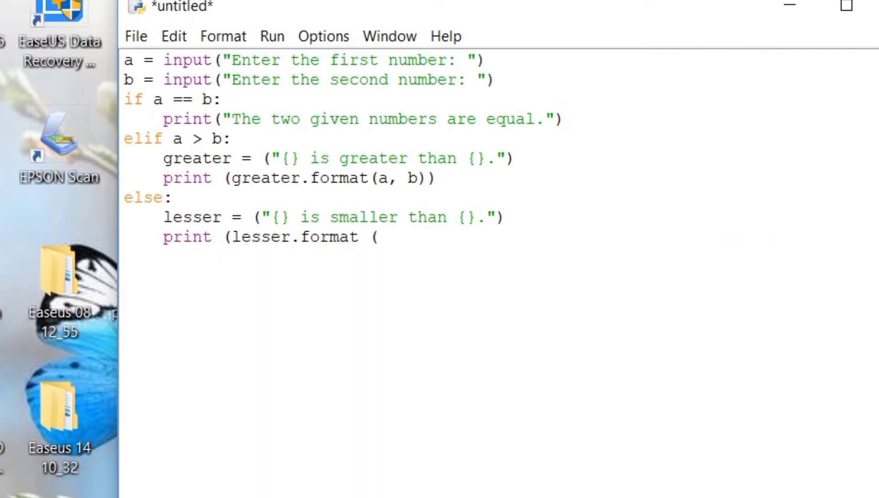
pyautogui.write('a, b')
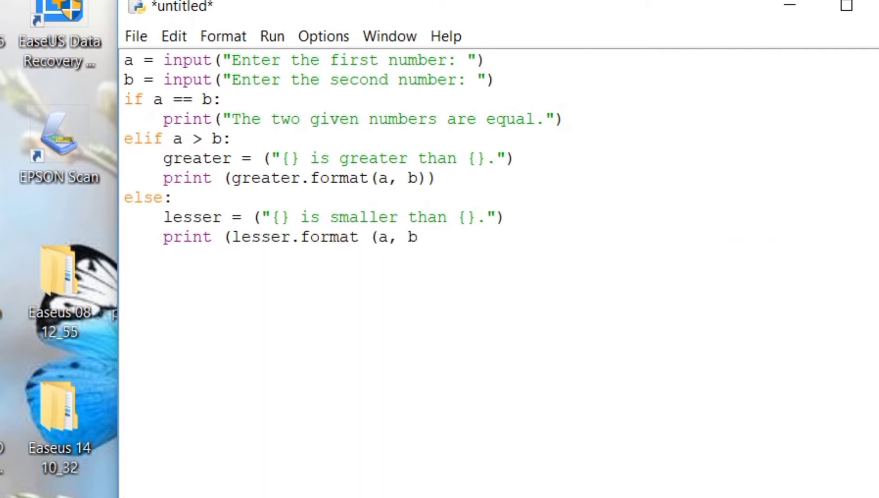
pyautogui.write('))')
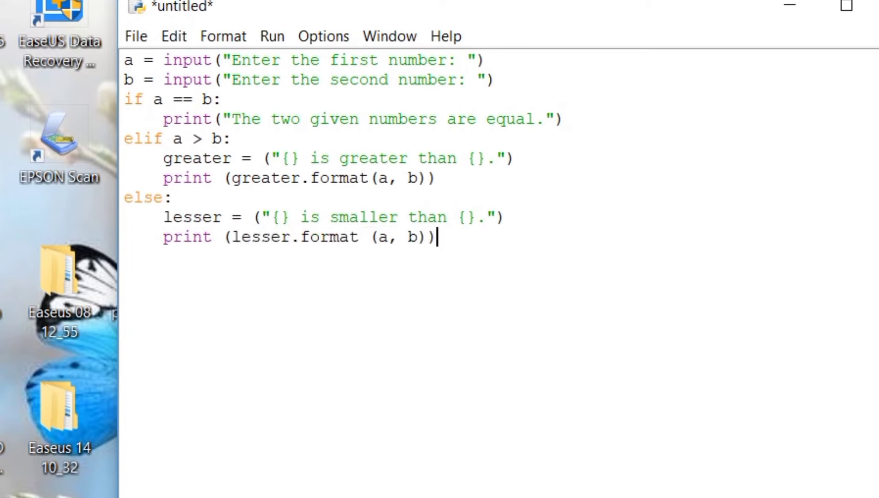
pyautogui.click(135, 36)
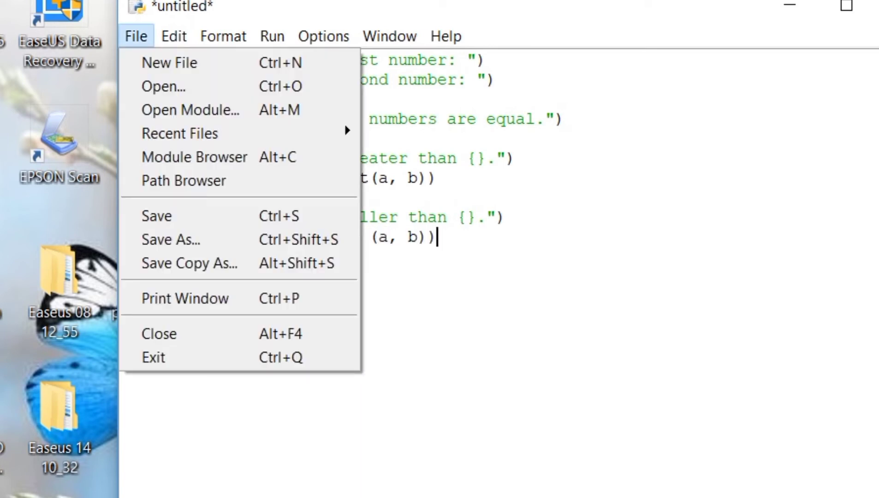
# Save As over the existing Two Numbers file on the Desktop, confirming replace
pyautogui.click(170, 240)
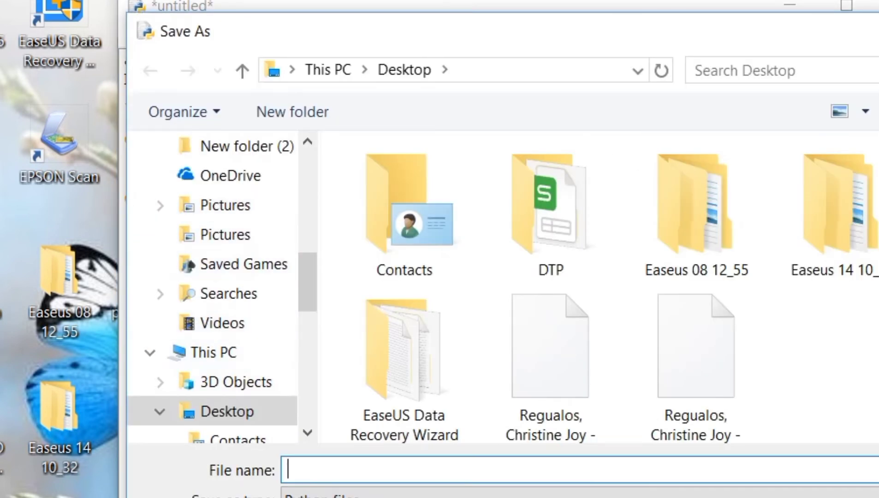
pyautogui.write('re')
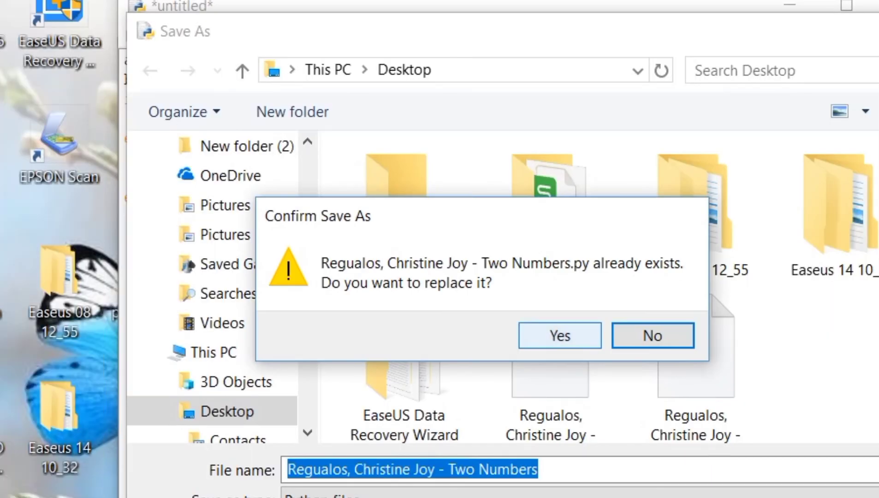
pyautogui.click(559, 335)
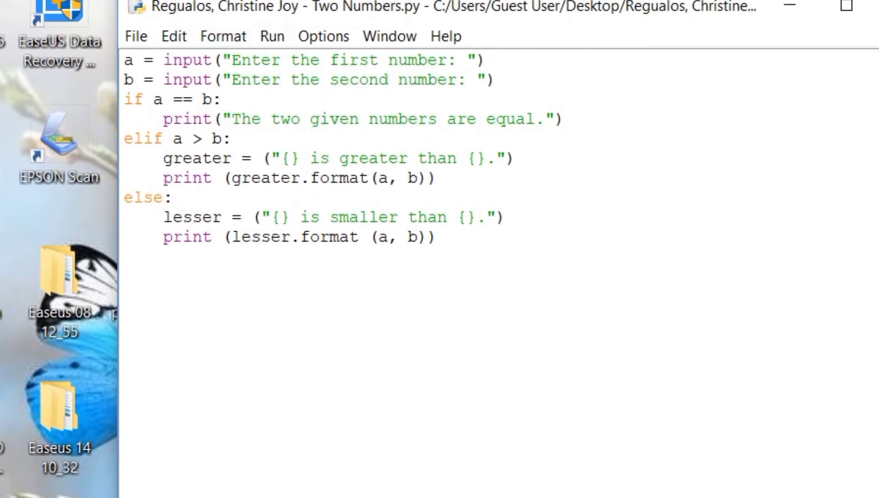
# Run the module with F5 and enter 50 for both numbers
pyautogui.press('F5')
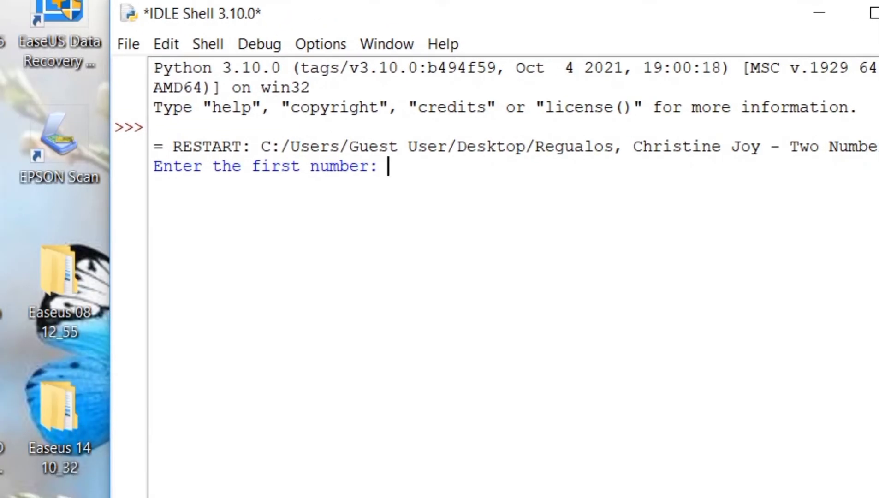
pyautogui.write('50')
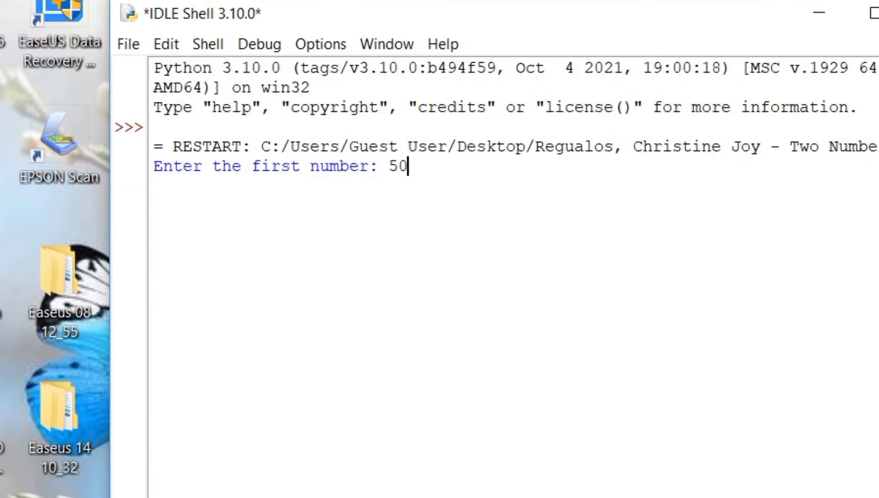
pyautogui.press('enter')
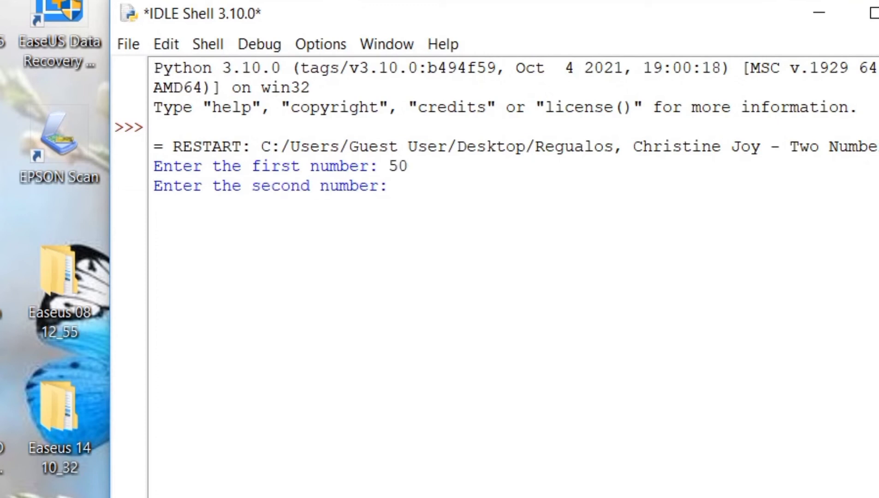
pyautogui.write('50')
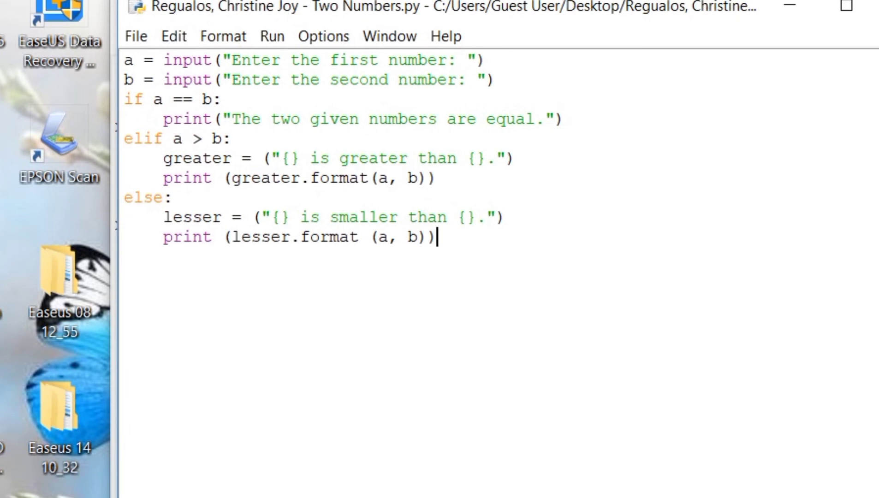
# Rerun the module from the Run menu and enter 50 as the first number
pyautogui.click(272, 36)
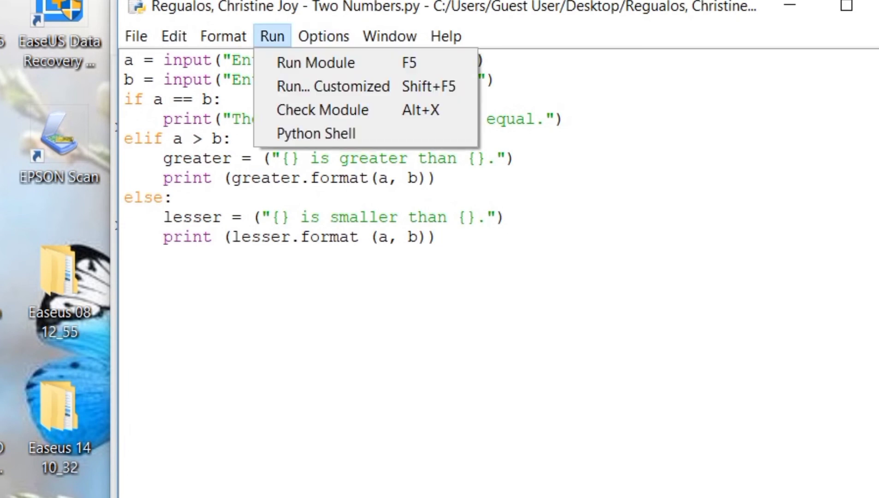
pyautogui.click(315, 62)
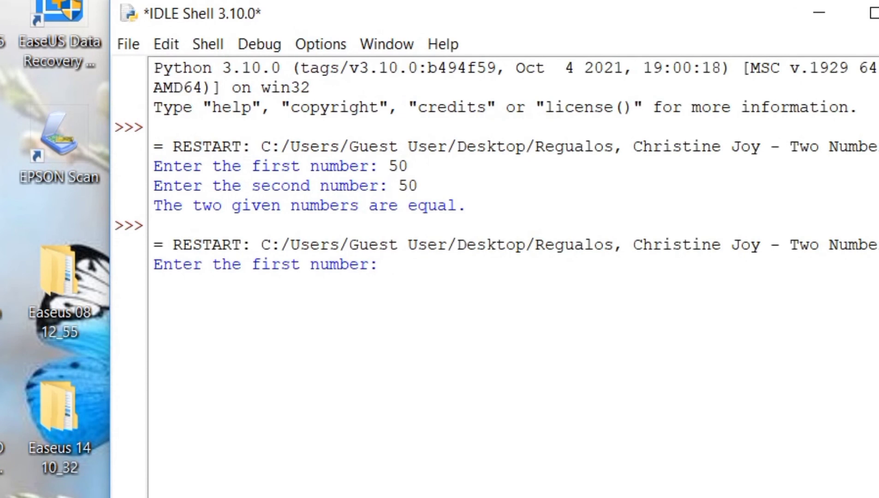
pyautogui.write('50')
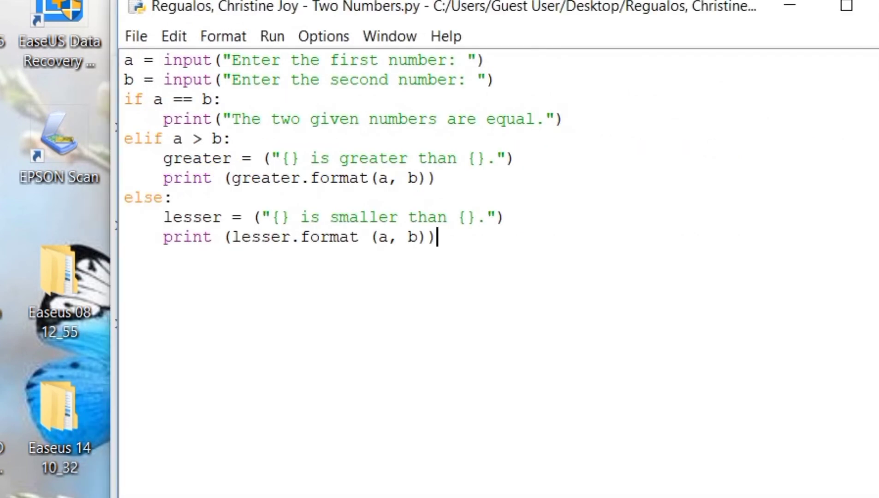
# Rerun the module from the Run menu, entering 25 and 5
pyautogui.click(272, 36)
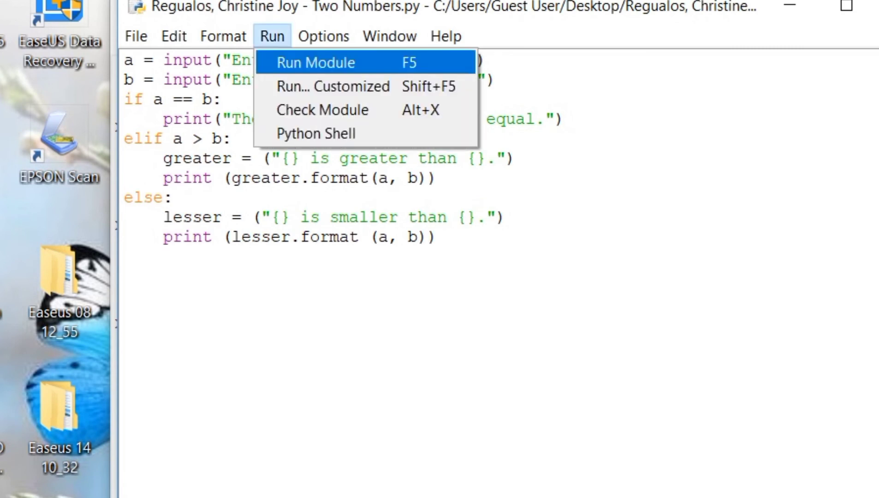
pyautogui.click(315, 63)
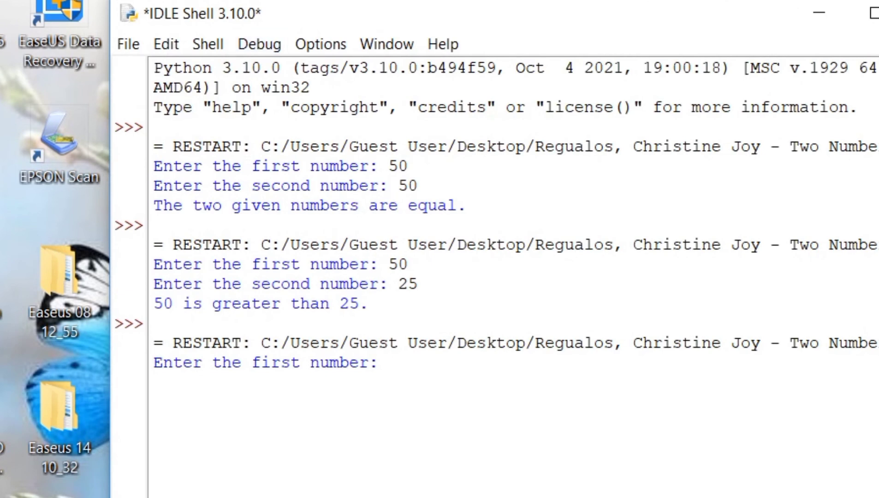
pyautogui.write('25')
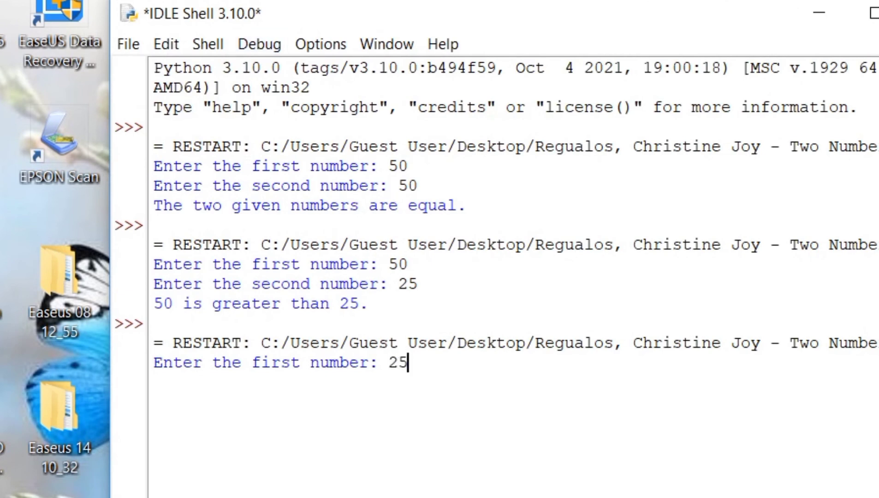
pyautogui.write('5')
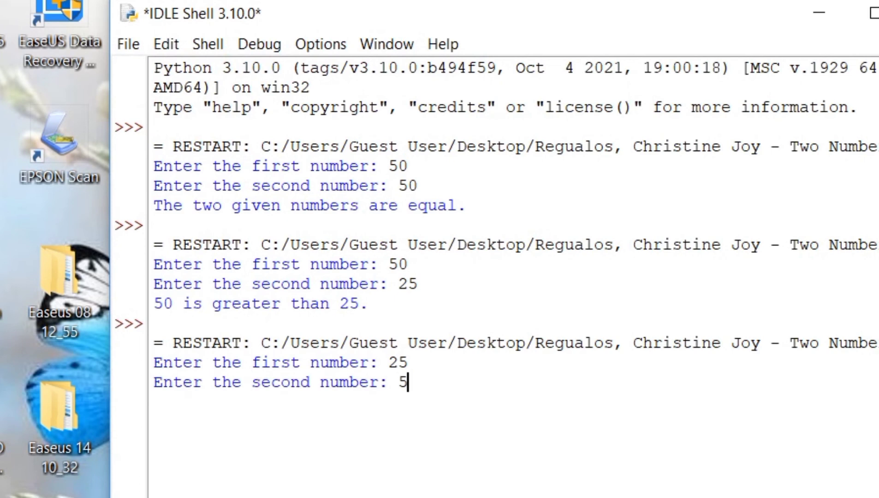